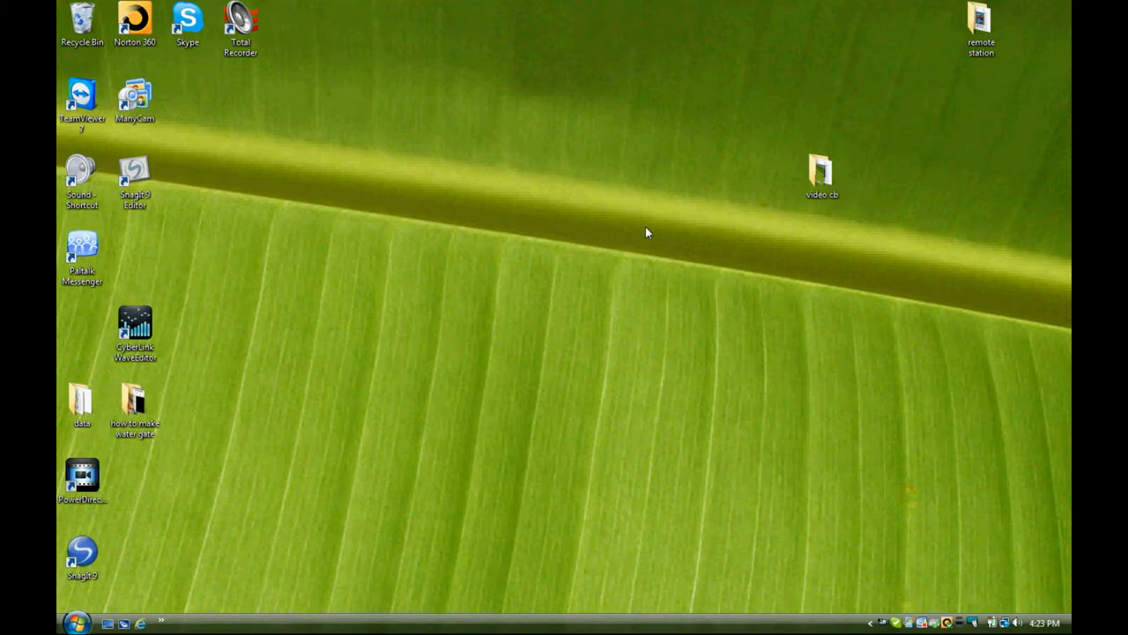
pyautogui.moveTo(728, 284)
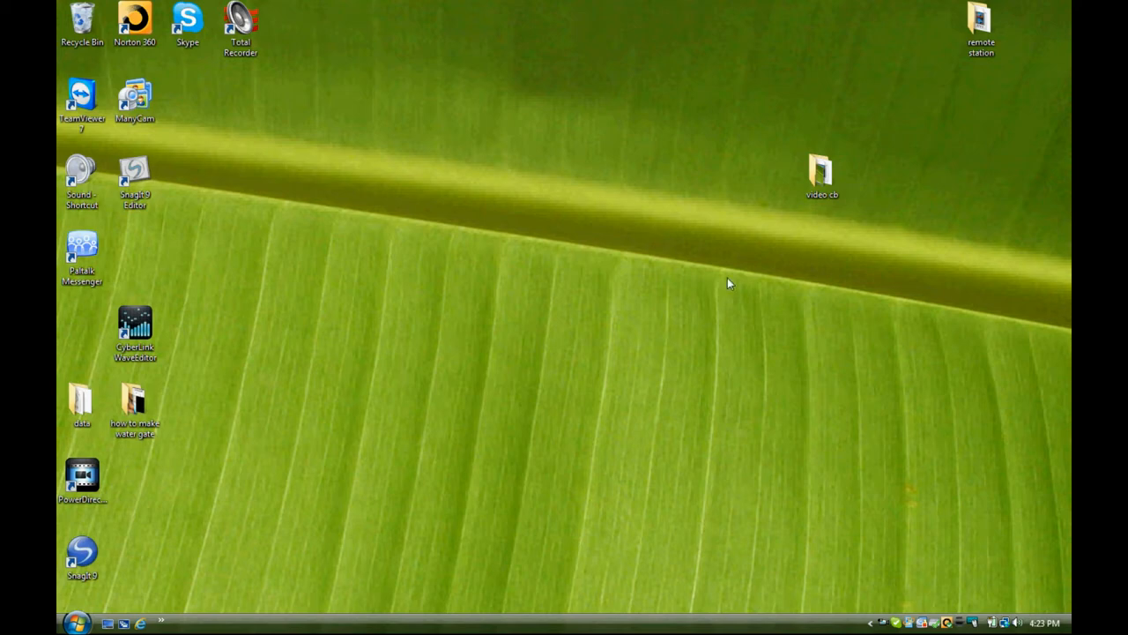
pyautogui.moveTo(1018, 621)
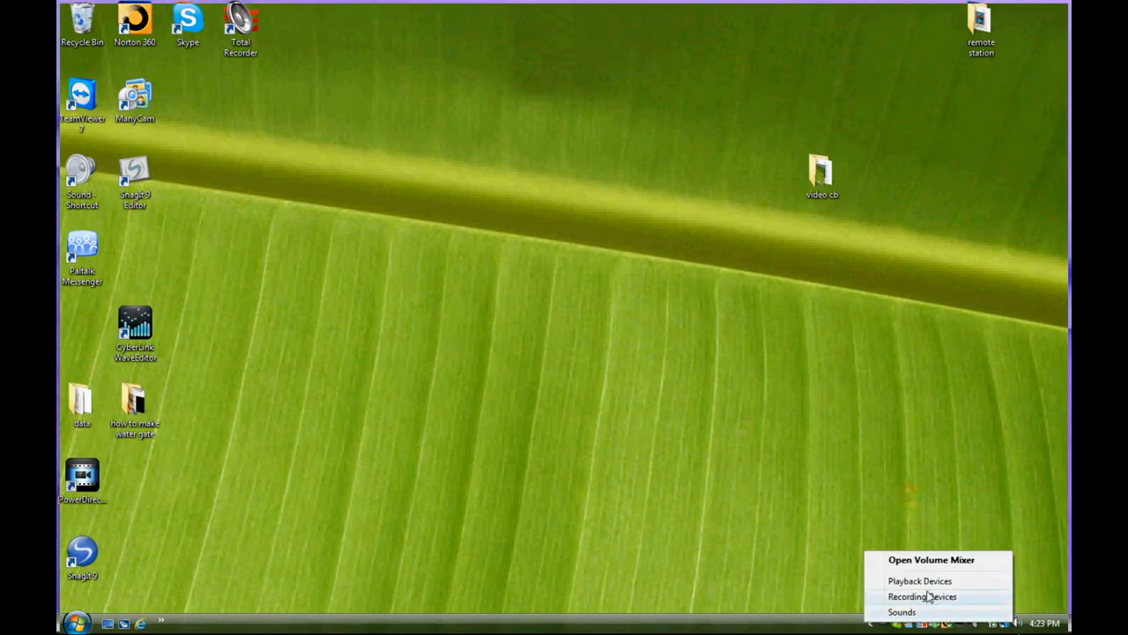
pyautogui.moveTo(930, 581)
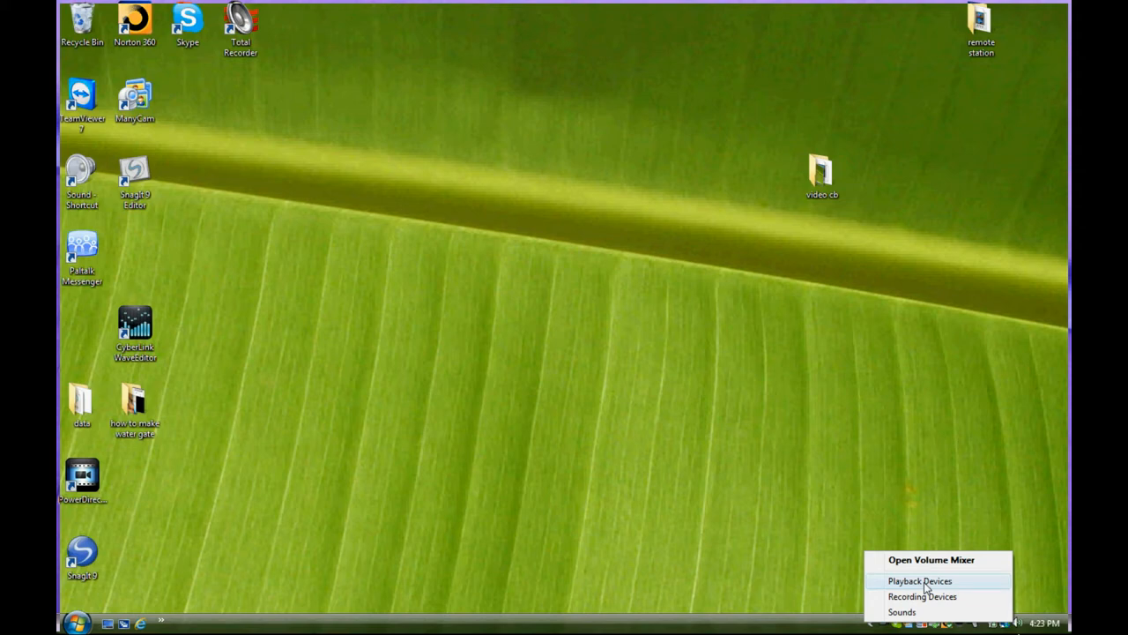
# - Select Speakers (USB Audio CODEC) in Playback Devices and check its context options as the default device
pyautogui.click(920, 581)
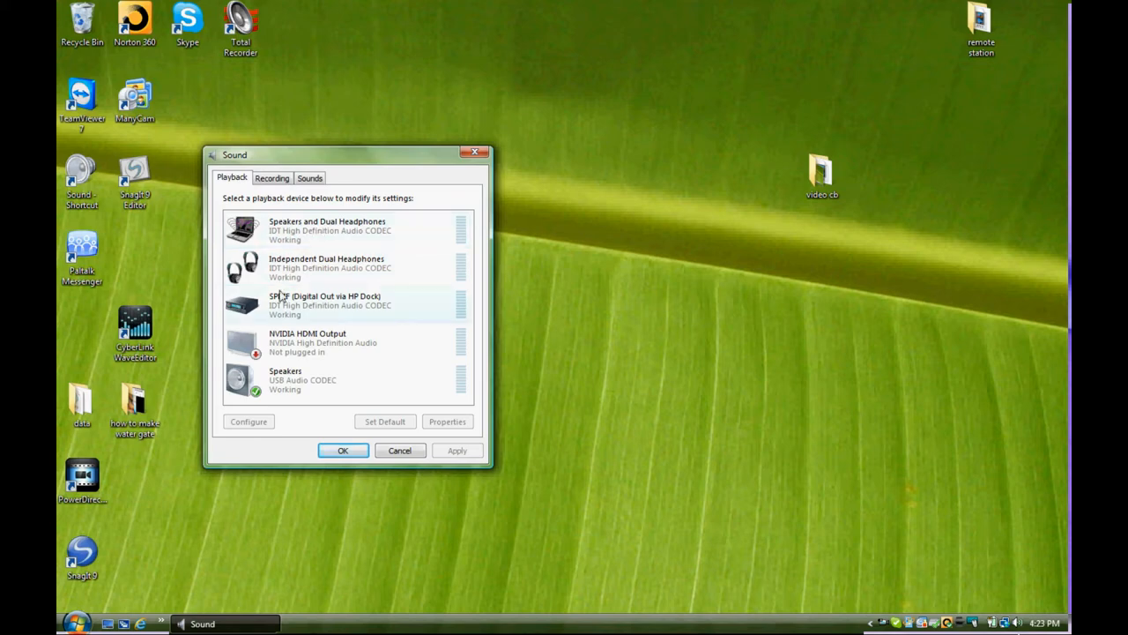
pyautogui.click(308, 379)
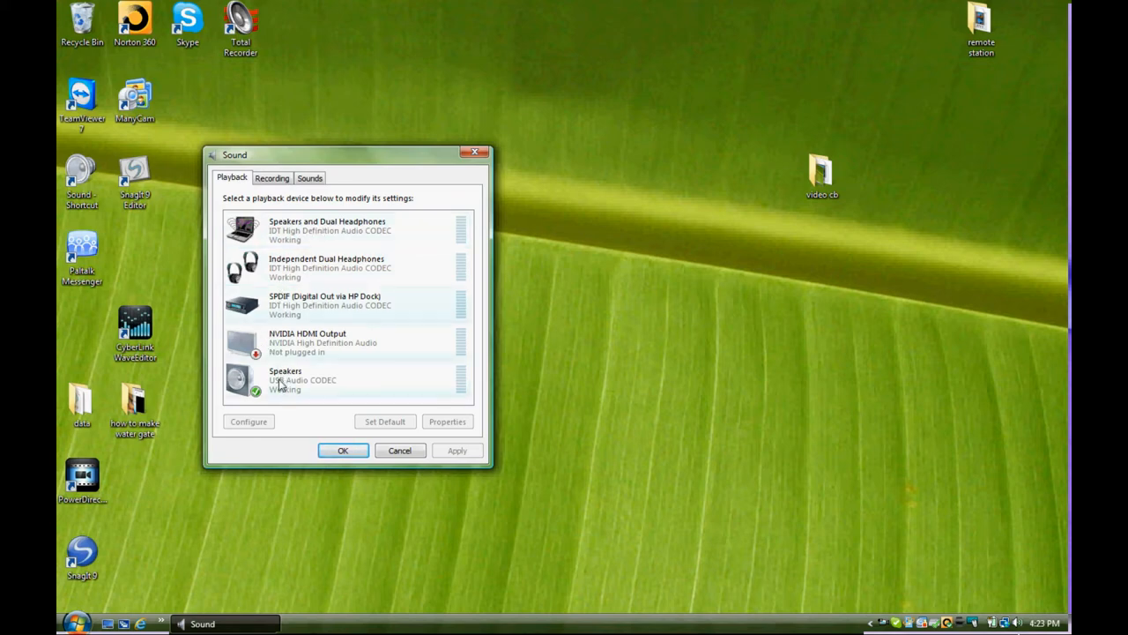
pyautogui.moveTo(309, 396)
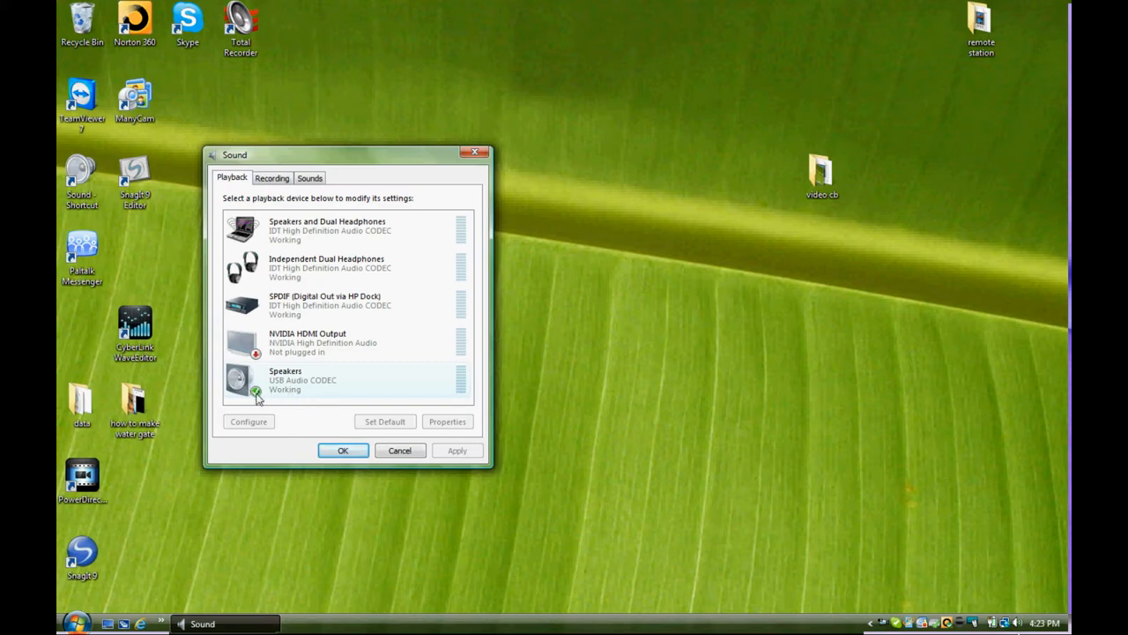
pyautogui.rightClick(308, 379)
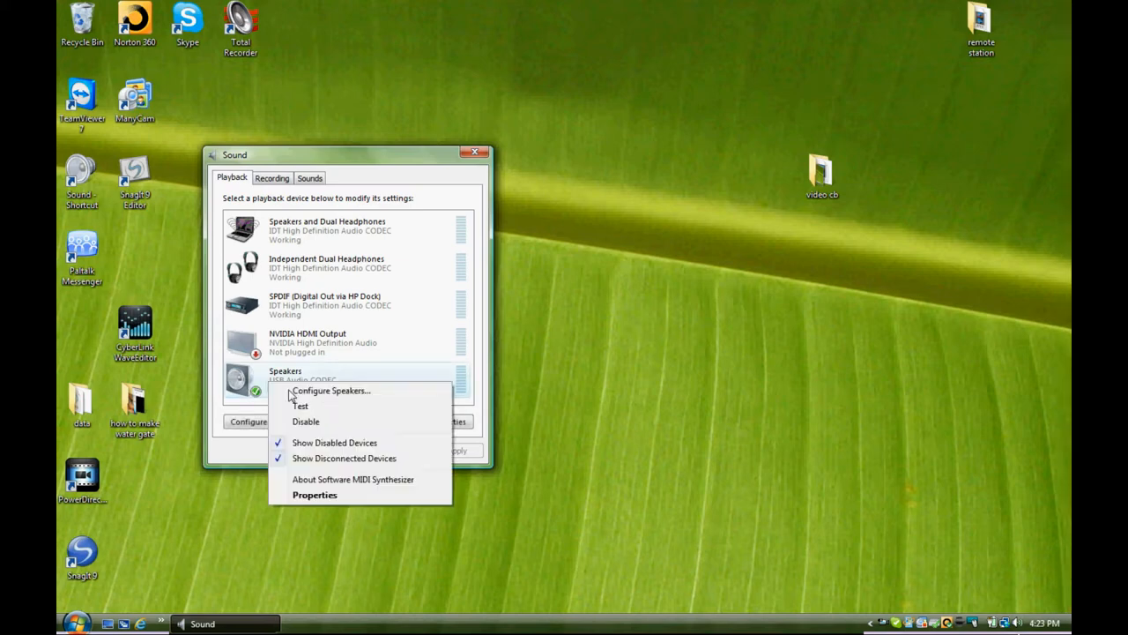
pyautogui.moveTo(339, 443)
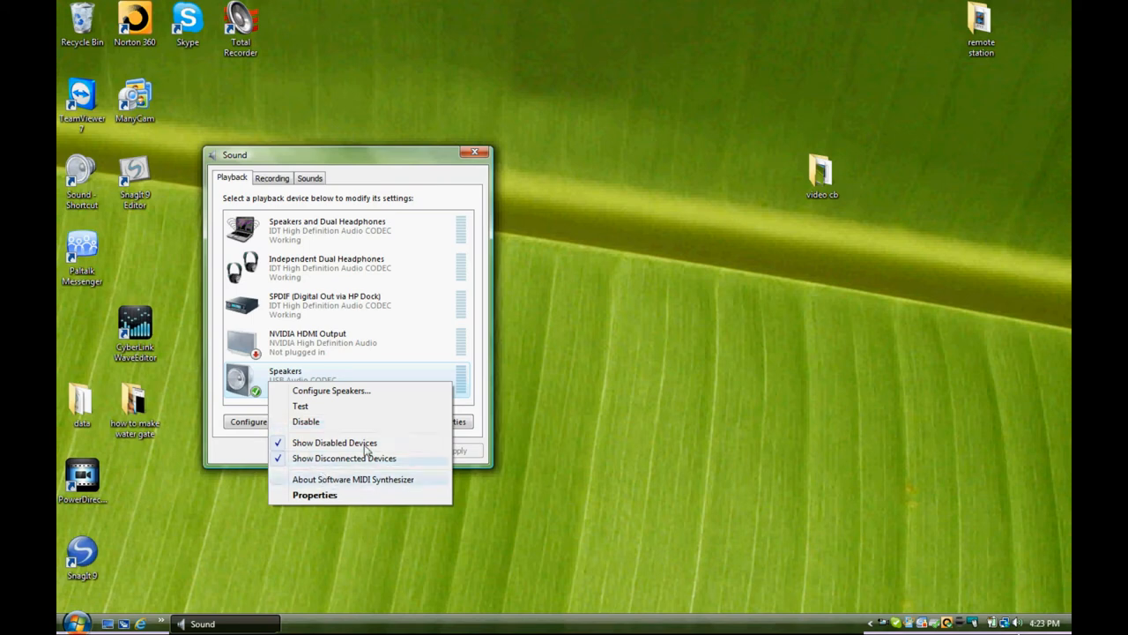
pyautogui.moveTo(376, 166)
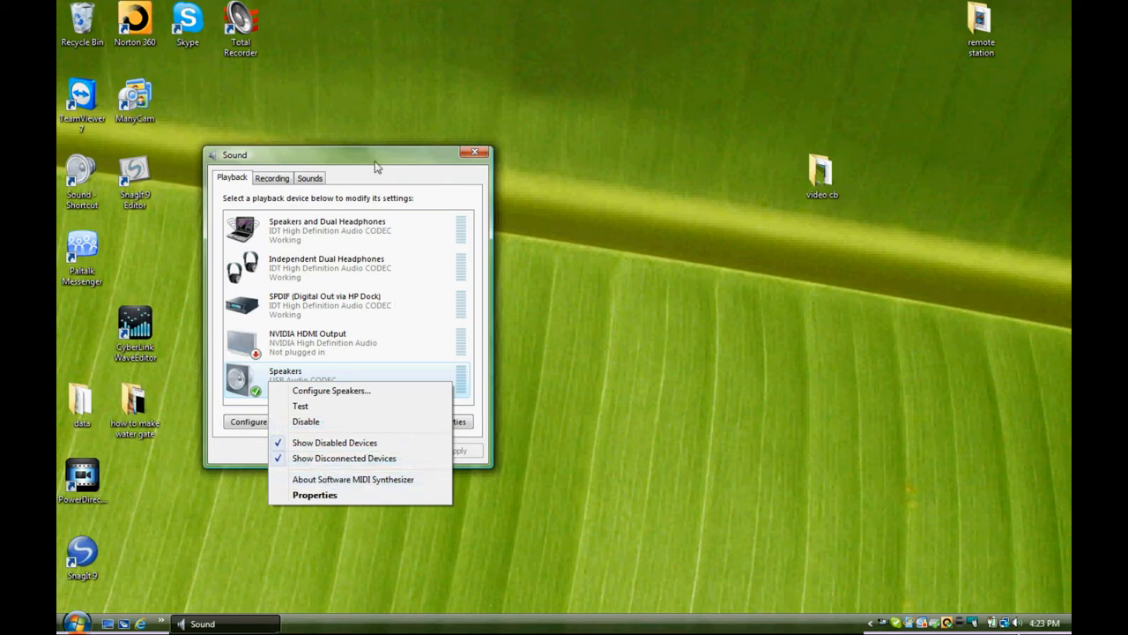
pyautogui.click(342, 450)
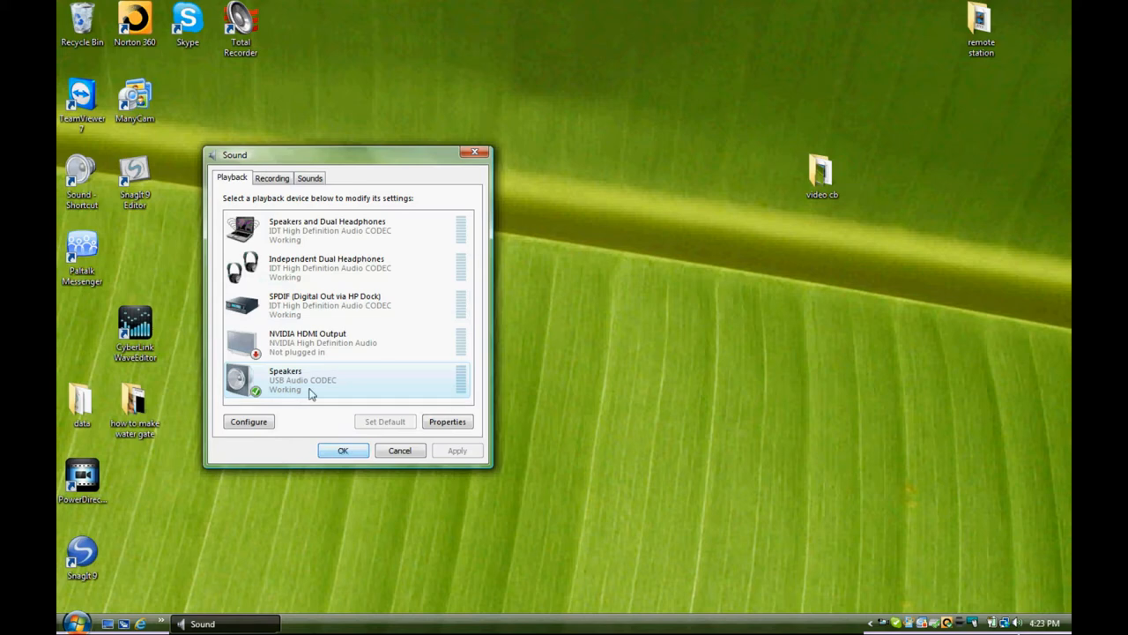
pyautogui.rightClick(304, 383)
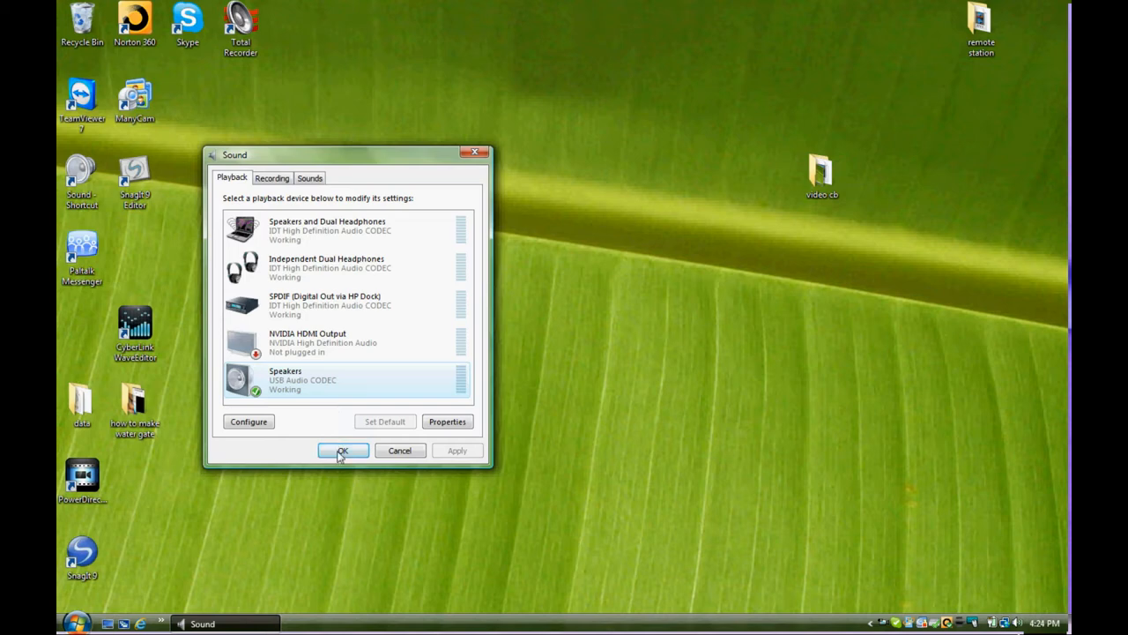
# - Confirm the Sound dialog with OK, launch Skype from the desktop shortcut and bring up the Call menu
pyautogui.click(343, 450)
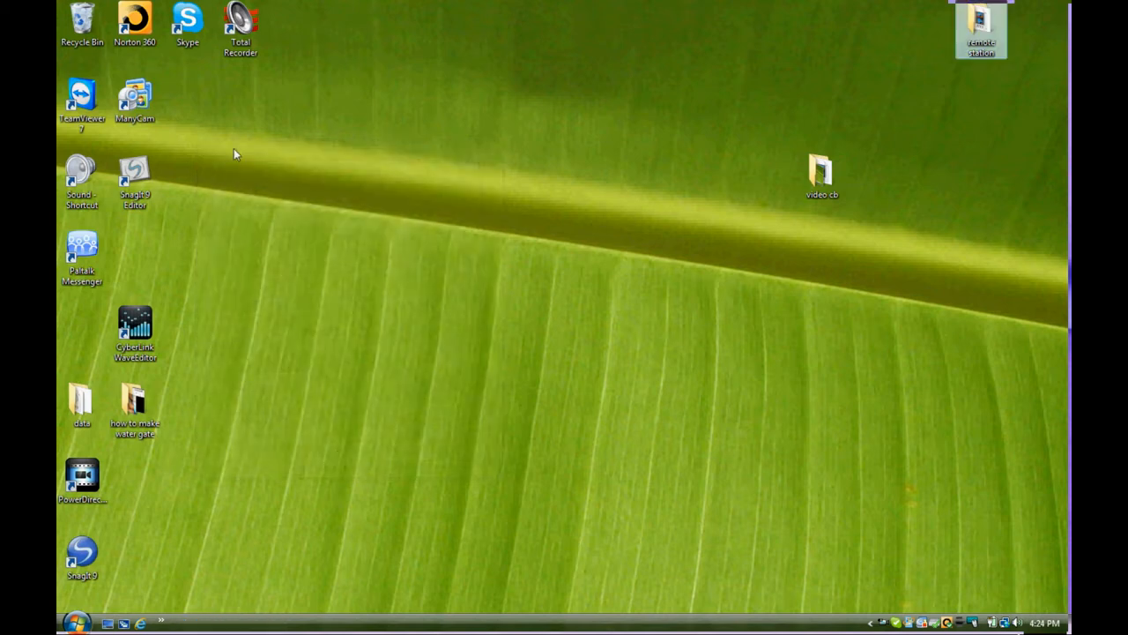
pyautogui.click(183, 19)
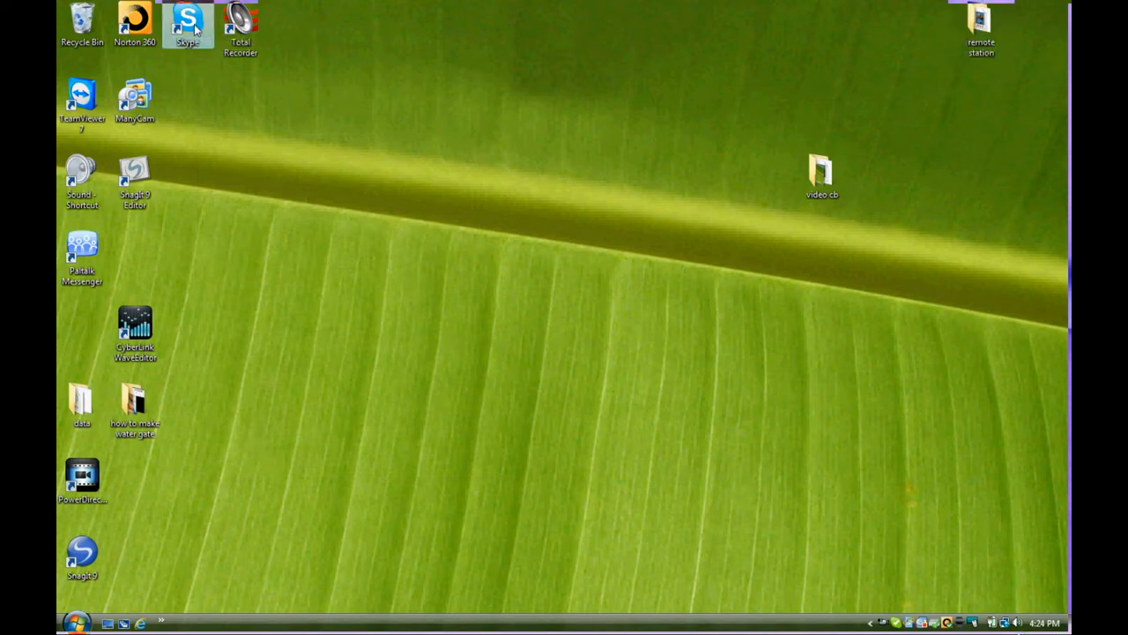
pyautogui.doubleClick(182, 19)
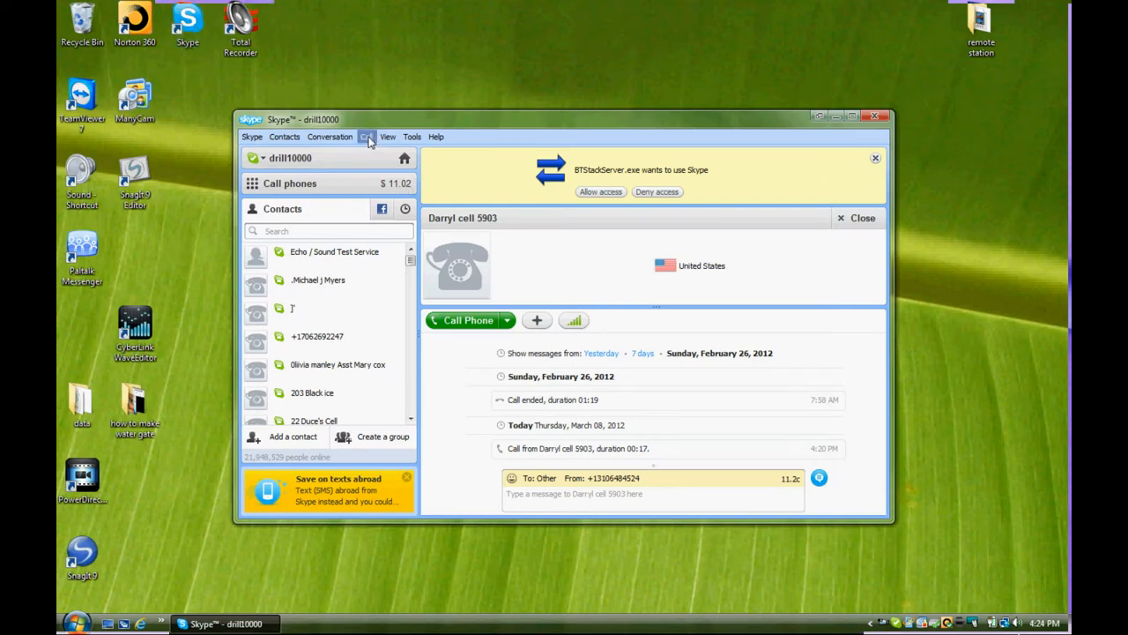
pyautogui.click(365, 137)
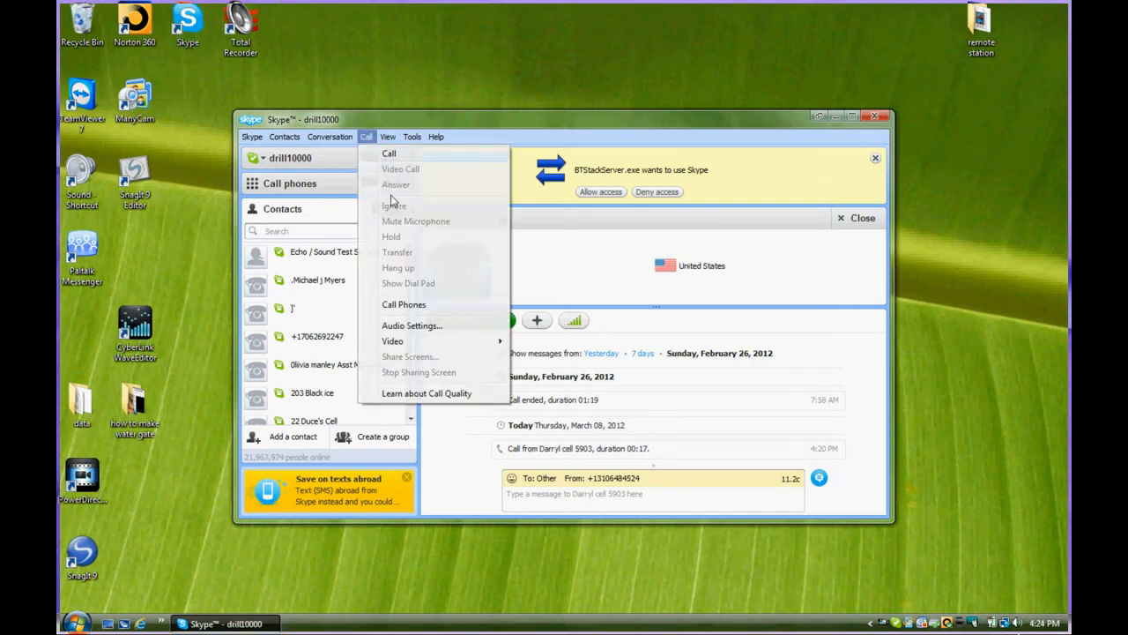
pyautogui.moveTo(412, 325)
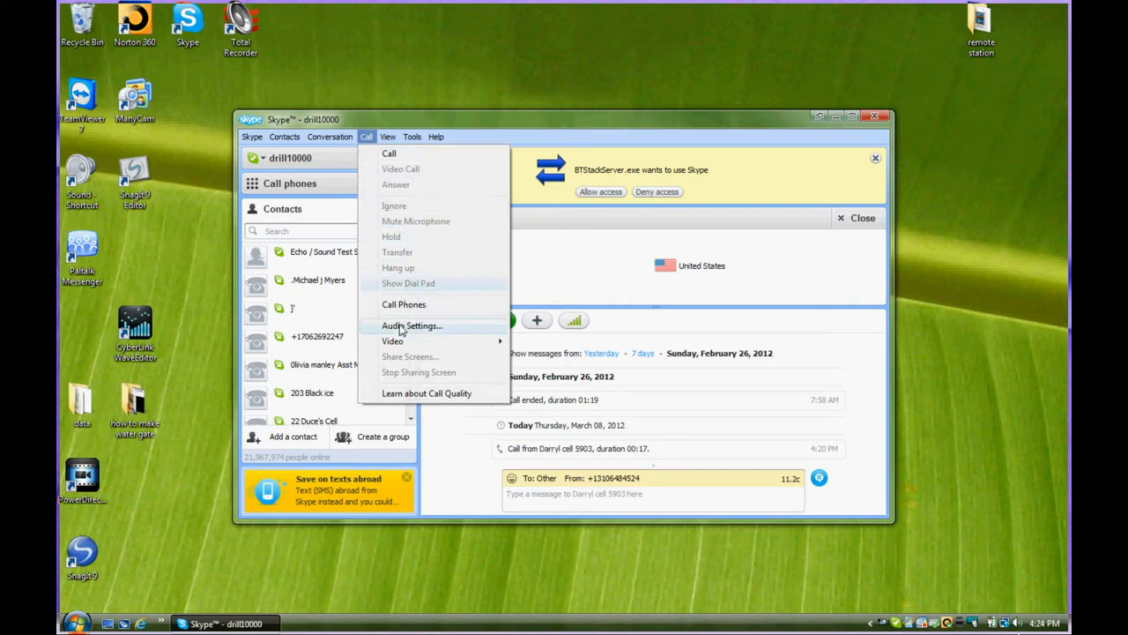
# - Show the Audio settings page listing External Mic and Speakers and Dual Headphones
pyautogui.click(411, 326)
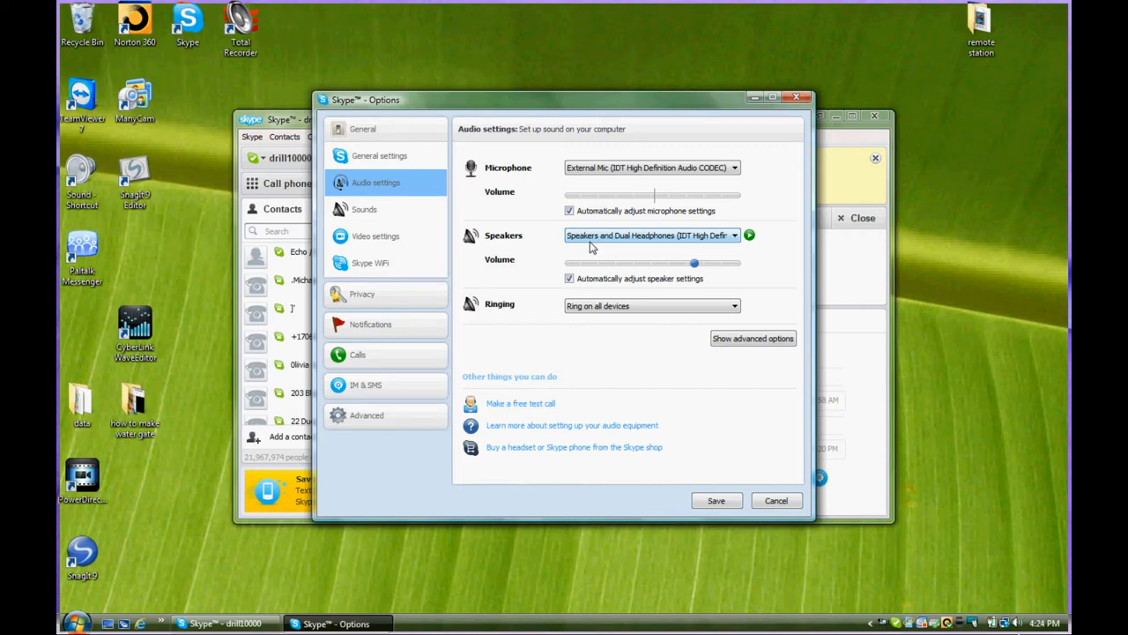
pyautogui.moveTo(726, 219)
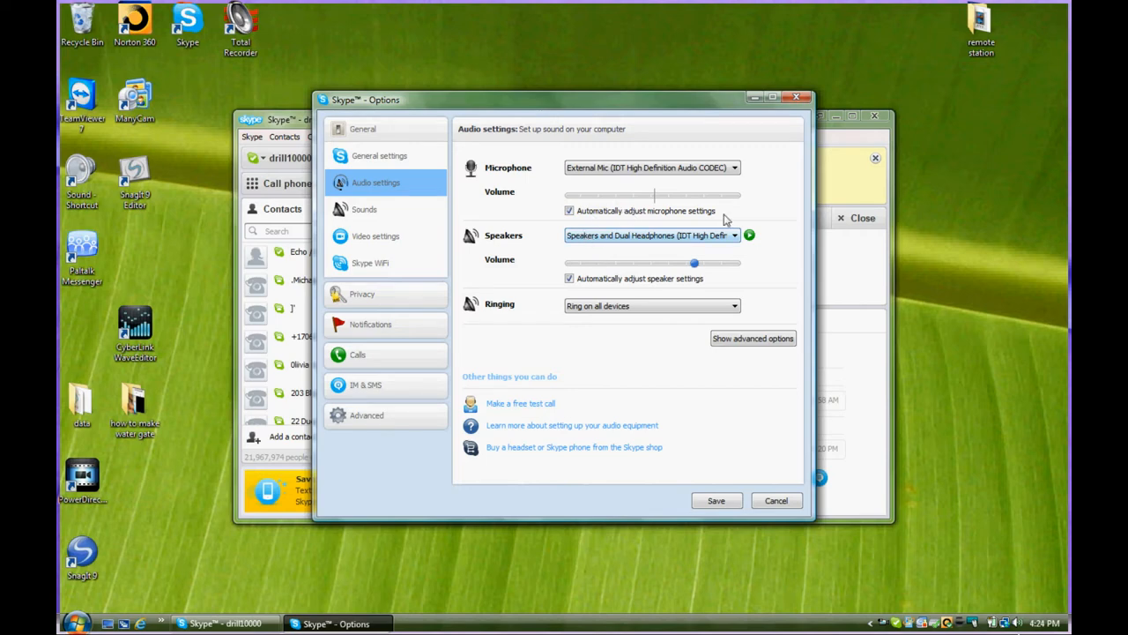
pyautogui.moveTo(607, 255)
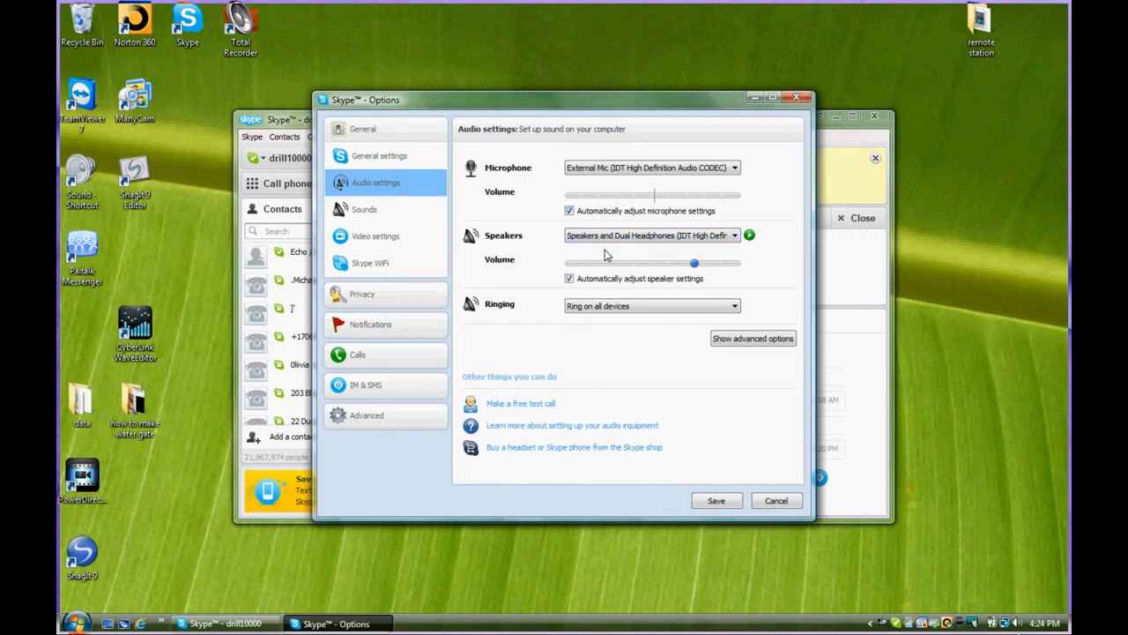
pyautogui.moveTo(757, 235)
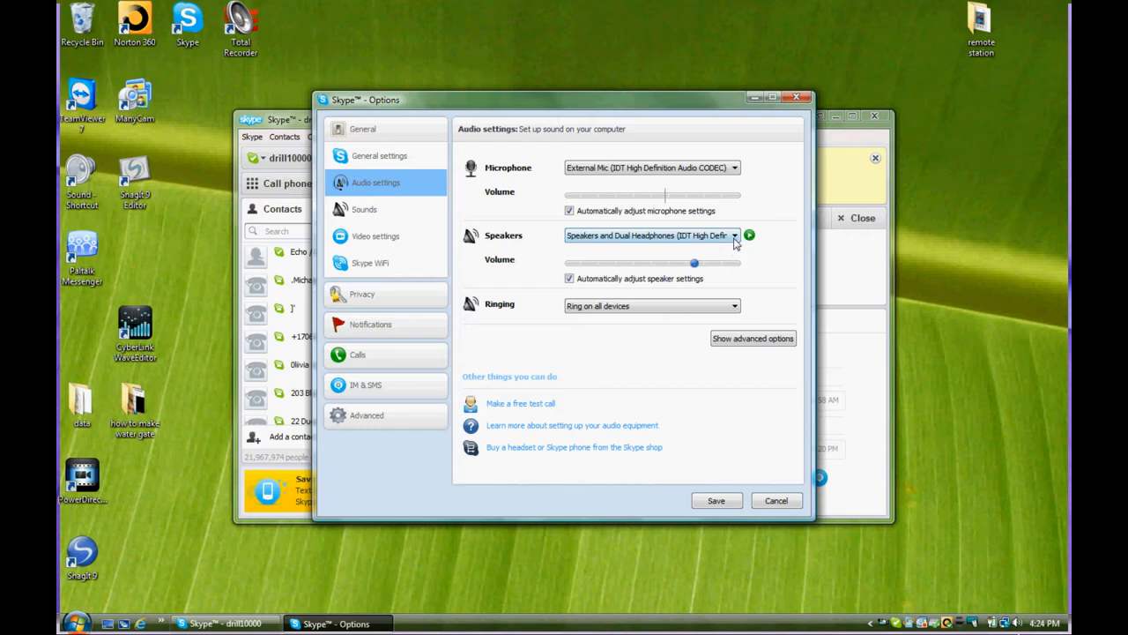
# - Set the Speakers device to Speakers (USB Audio CODEC), keeping External Mic as microphone
pyautogui.click(734, 235)
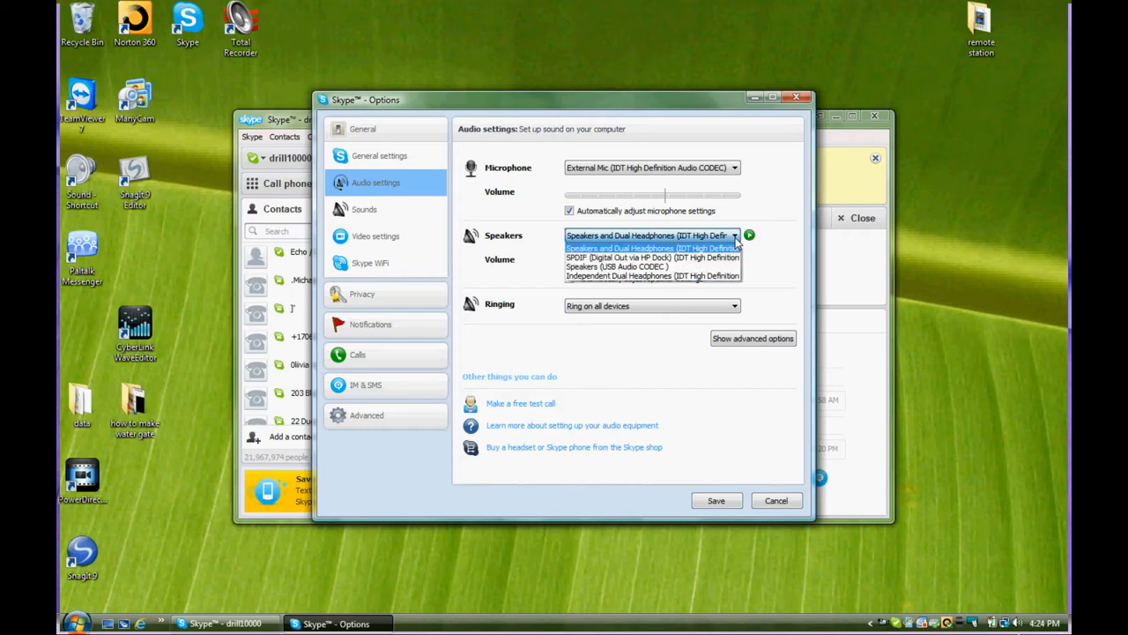
pyautogui.moveTo(688, 257)
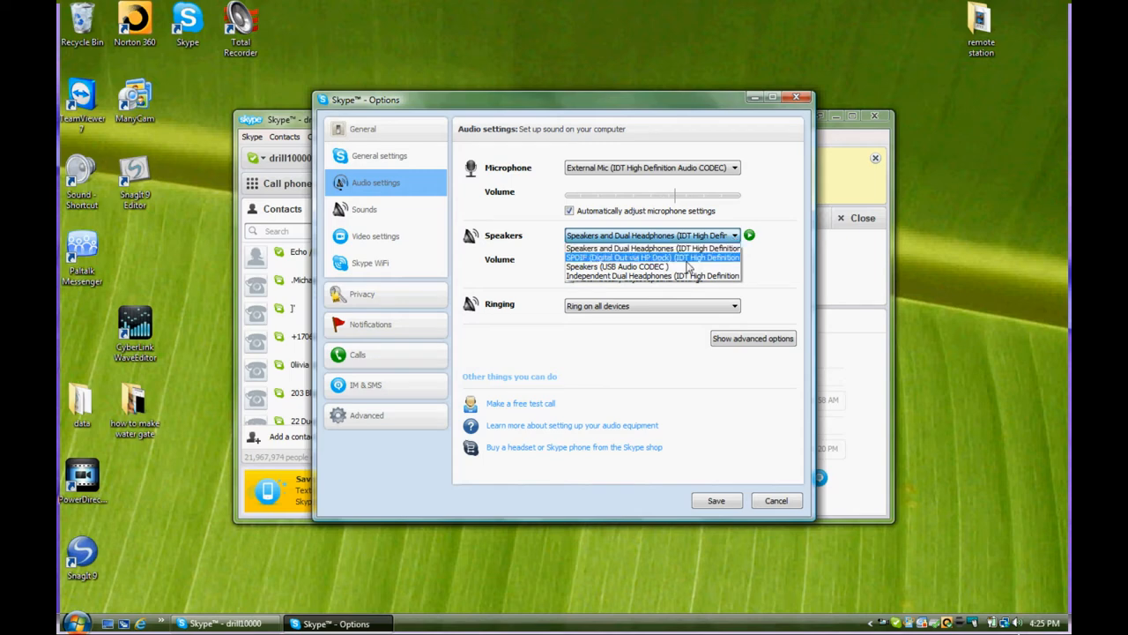
pyautogui.moveTo(670, 266)
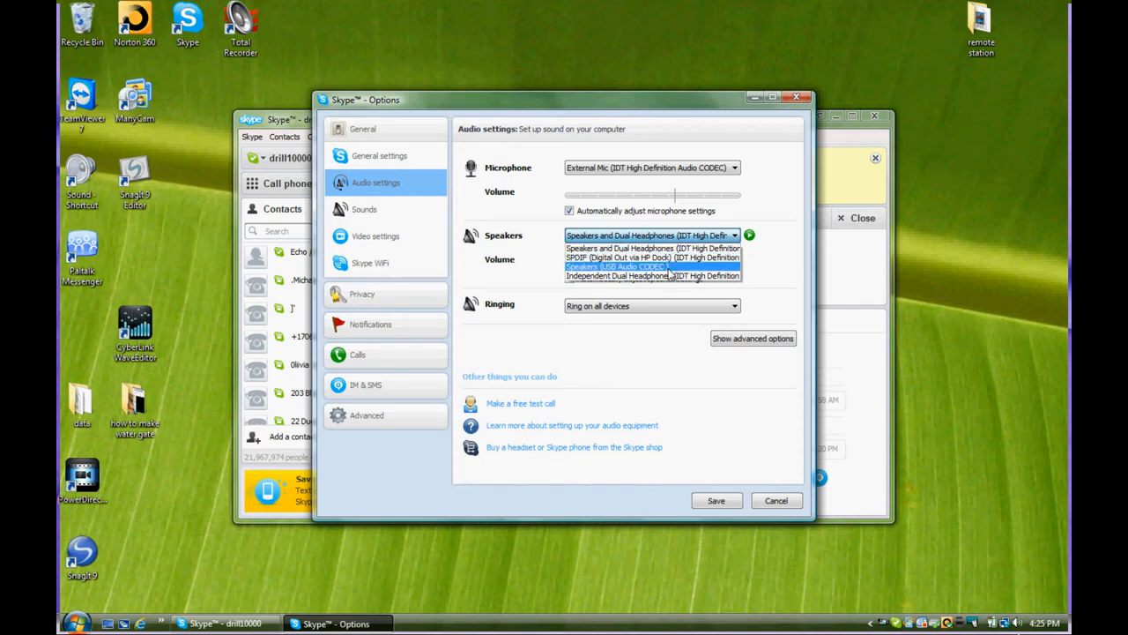
pyautogui.click(628, 266)
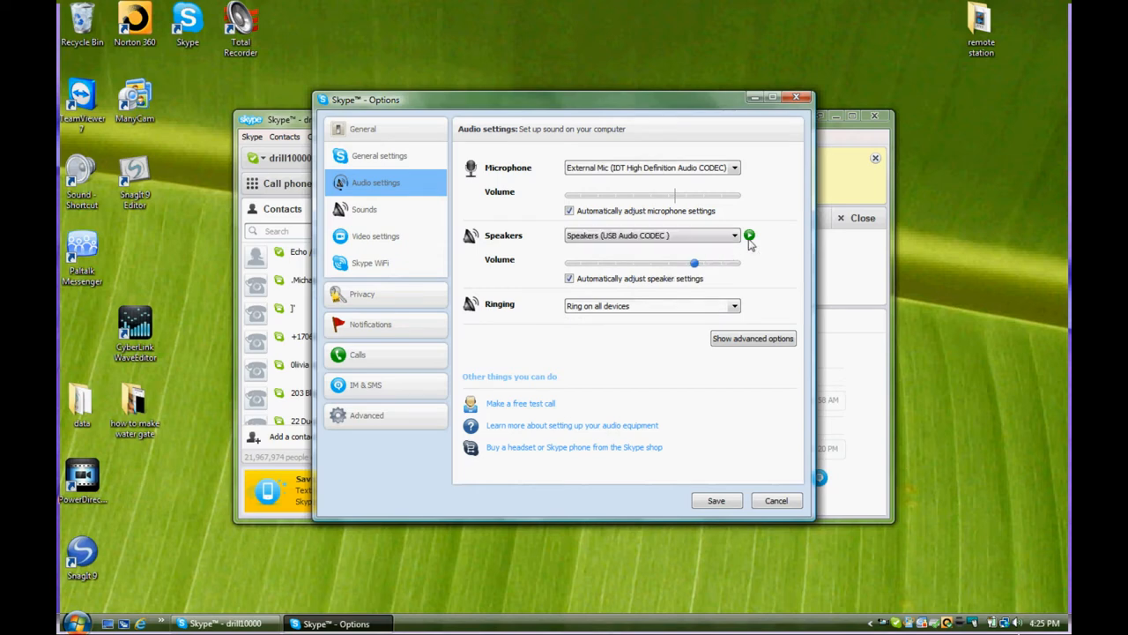
pyautogui.moveTo(754, 238)
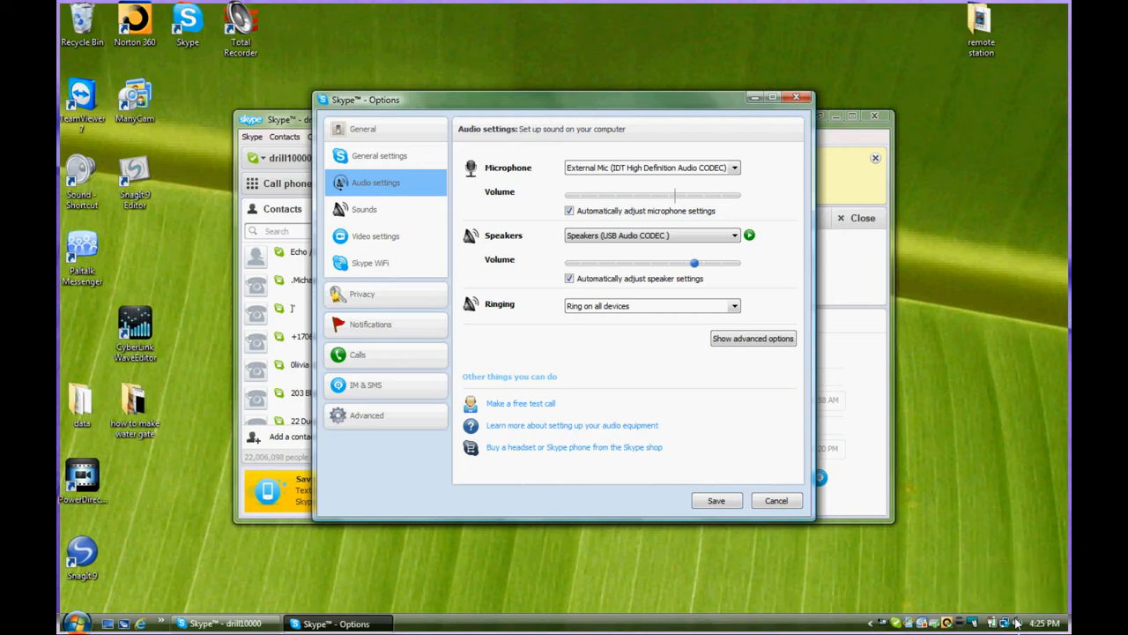
pyautogui.moveTo(884, 558)
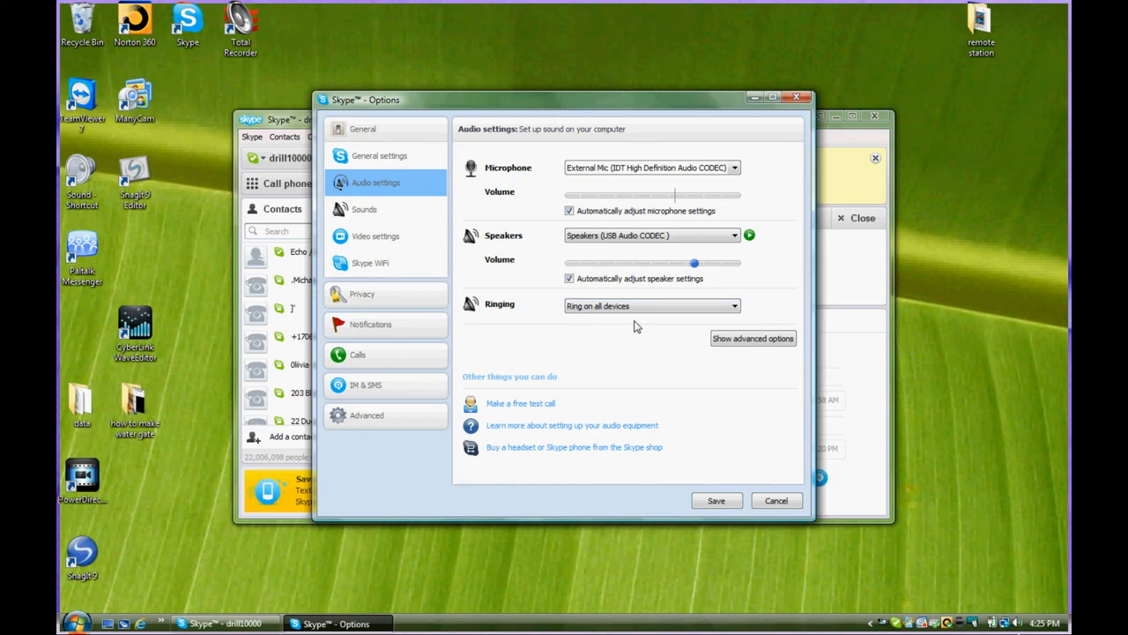
pyautogui.moveTo(557, 313)
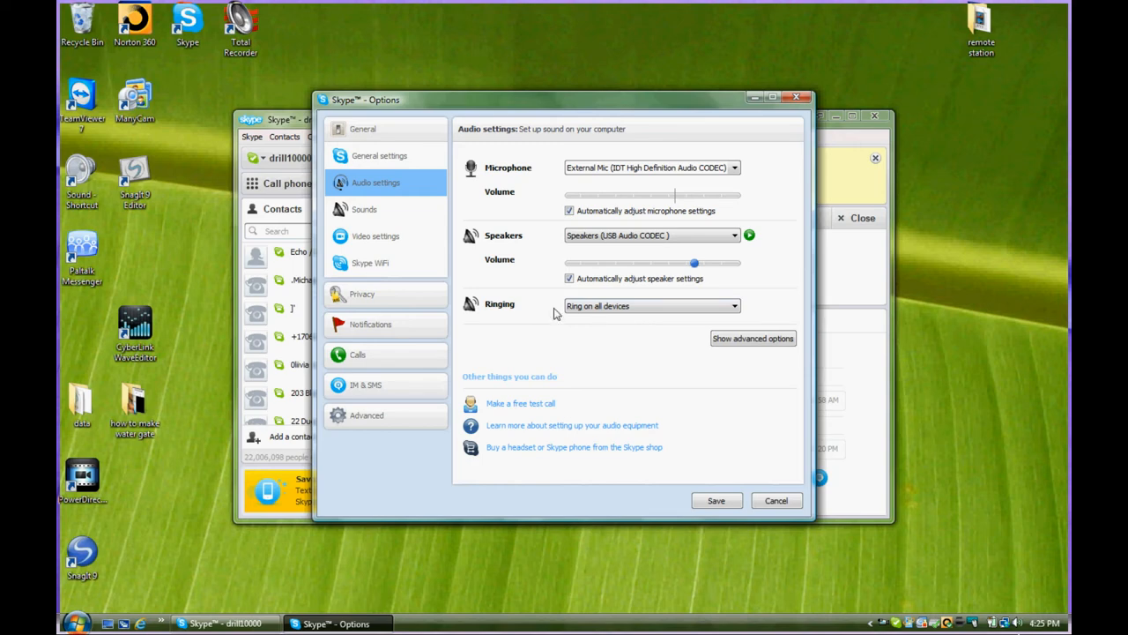
pyautogui.moveTo(361, 362)
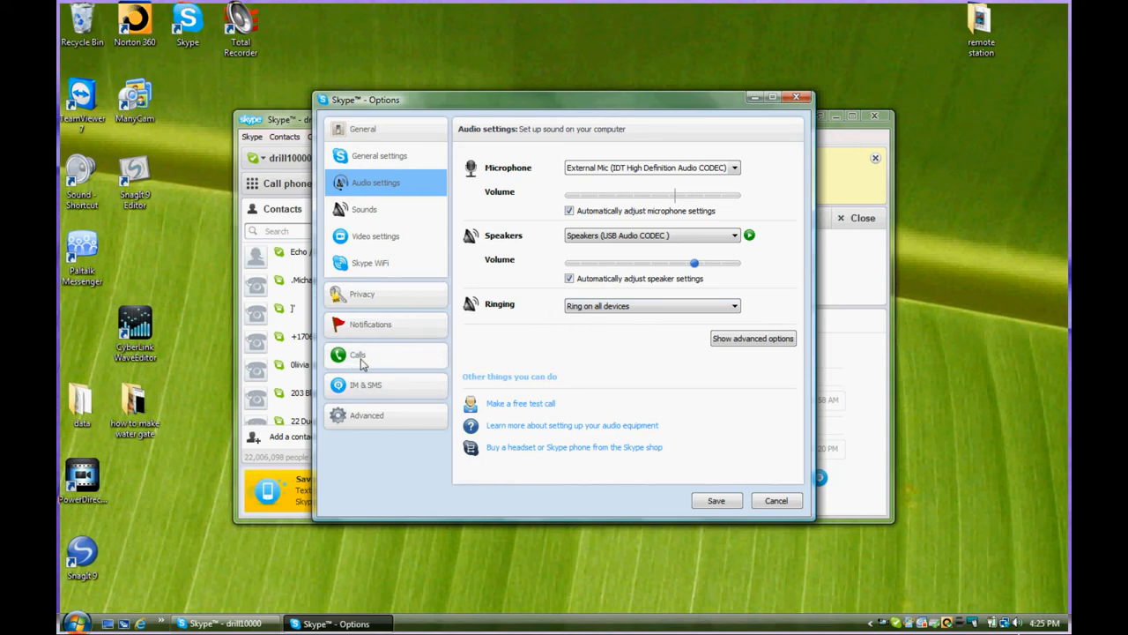
pyautogui.moveTo(748, 343)
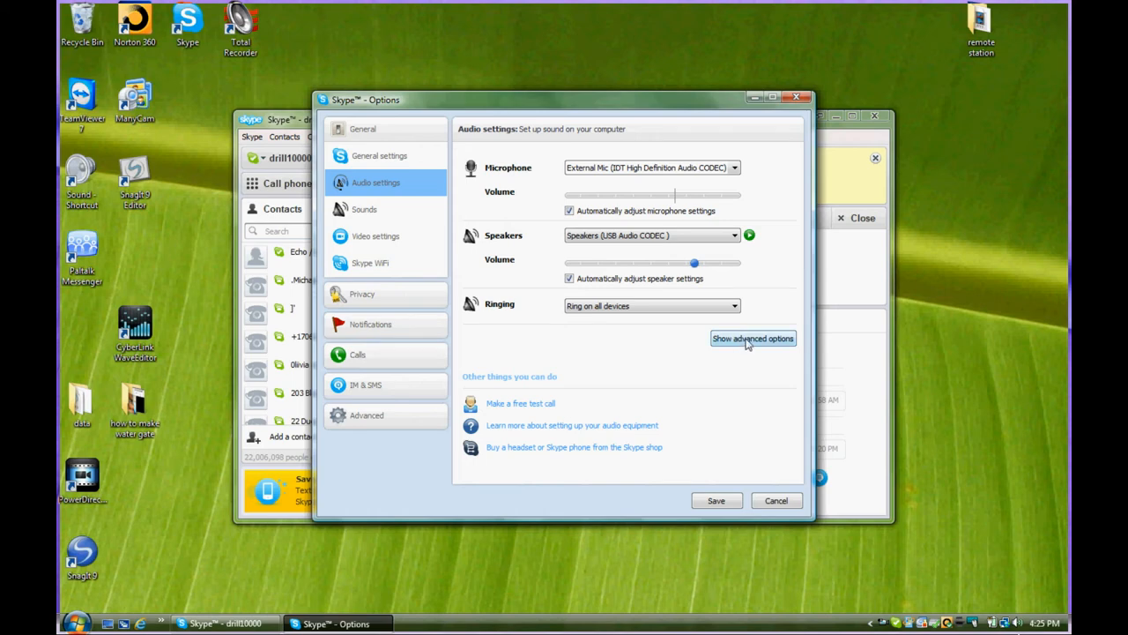
# - Reveal the advanced device priority lists with USB Audio CODEC speakers ranked first
pyautogui.click(753, 338)
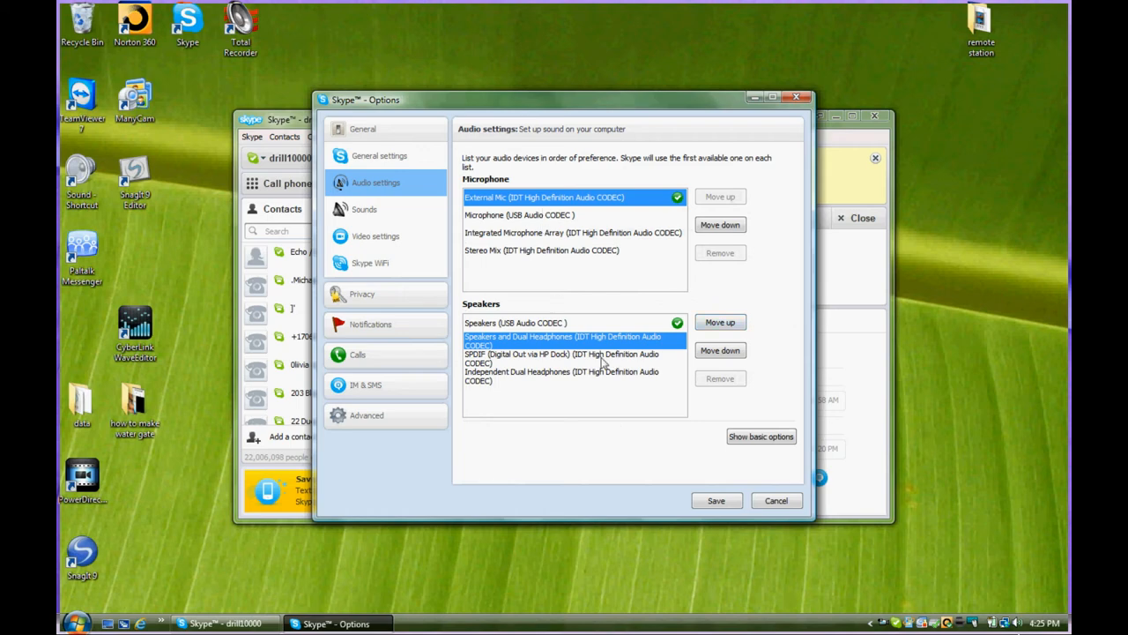
pyautogui.moveTo(559, 392)
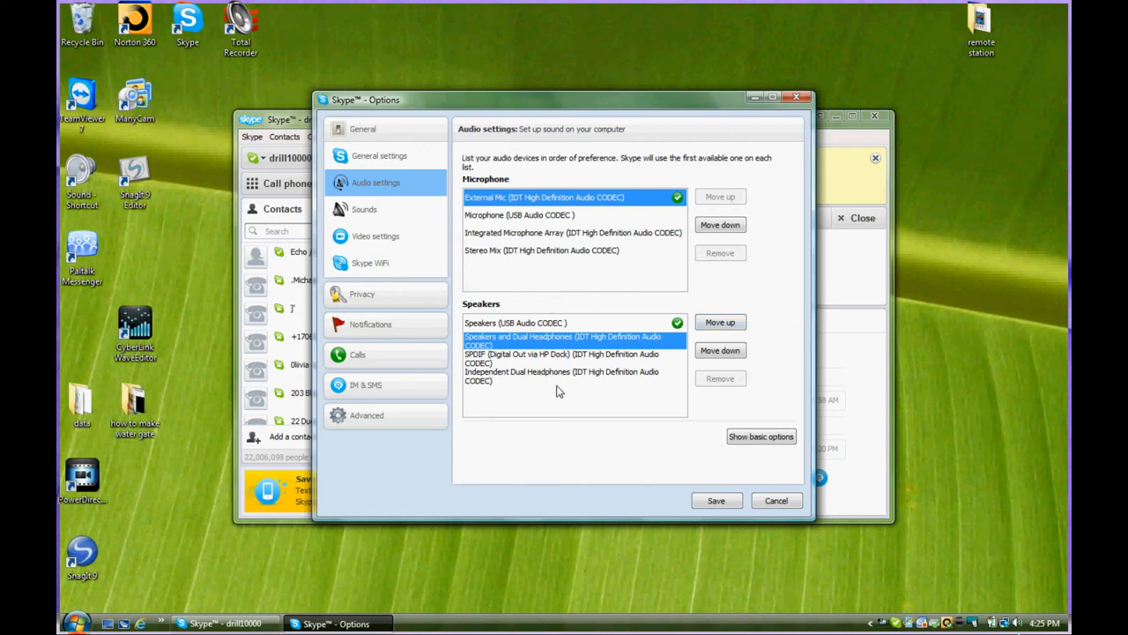
pyautogui.moveTo(540, 312)
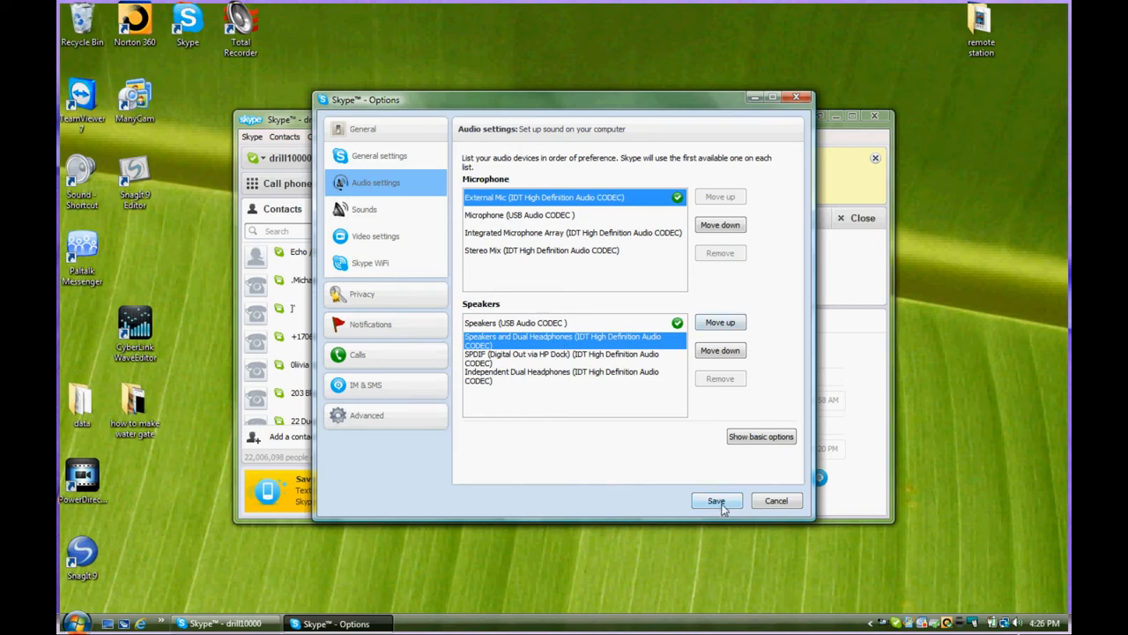
pyautogui.moveTo(774, 510)
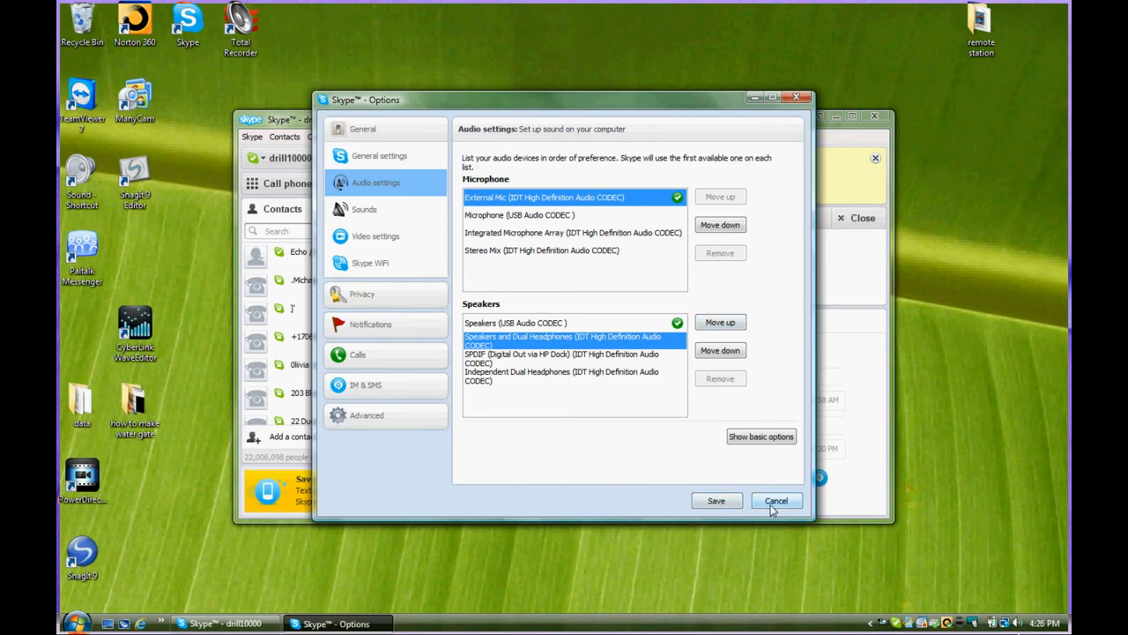
# - Cancel the Options window and return to Audio Settings via Call > Audio Settings
pyautogui.click(776, 501)
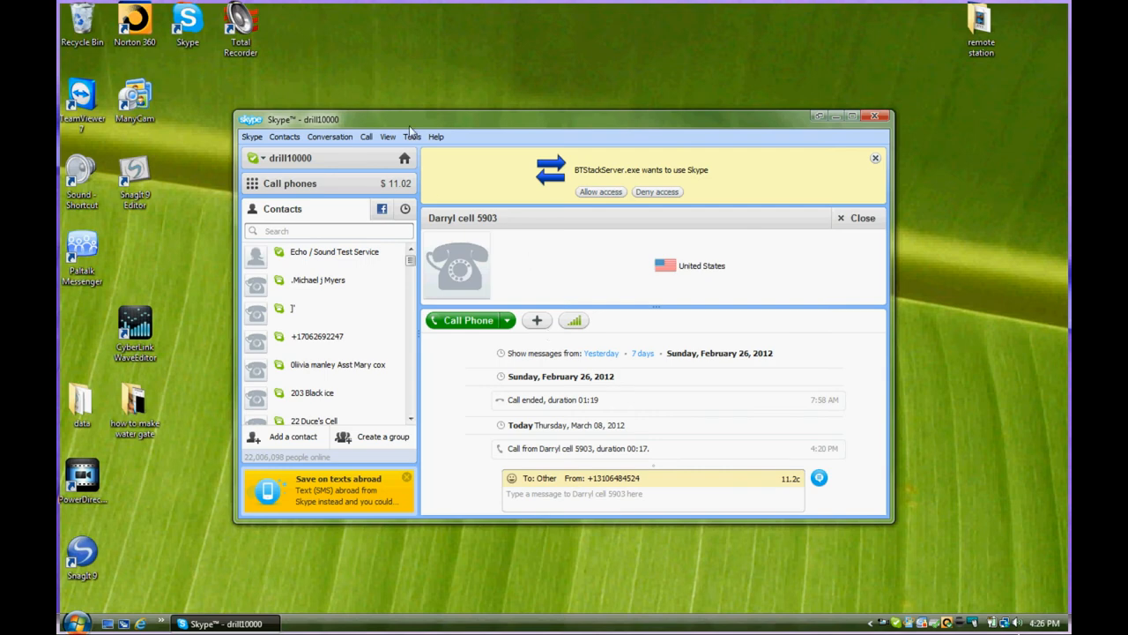
pyautogui.click(366, 136)
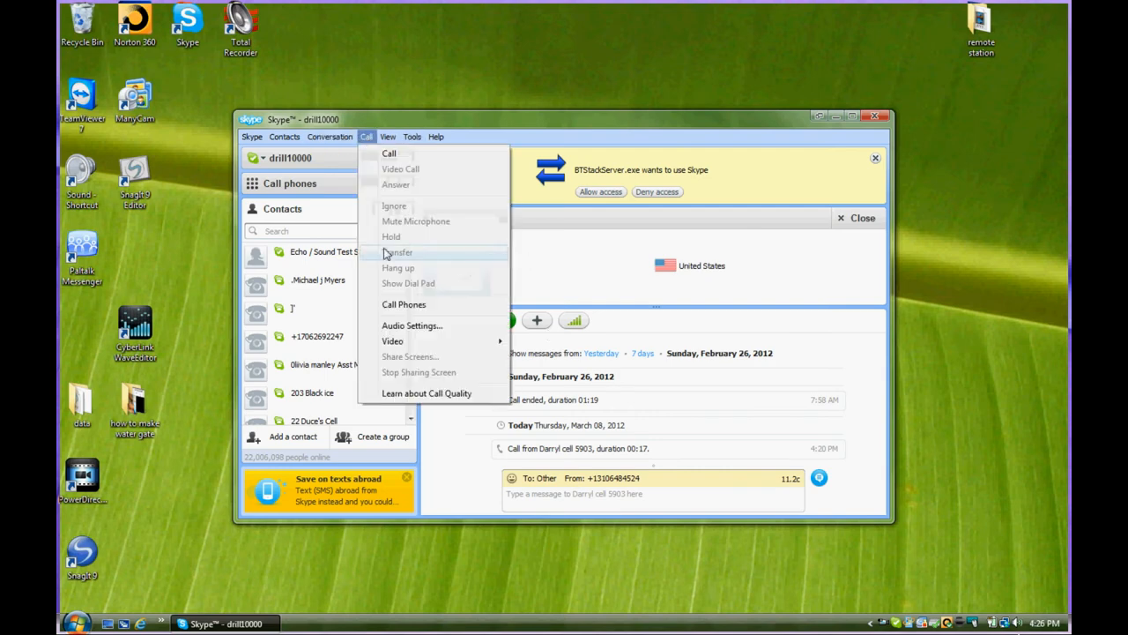
pyautogui.moveTo(412, 326)
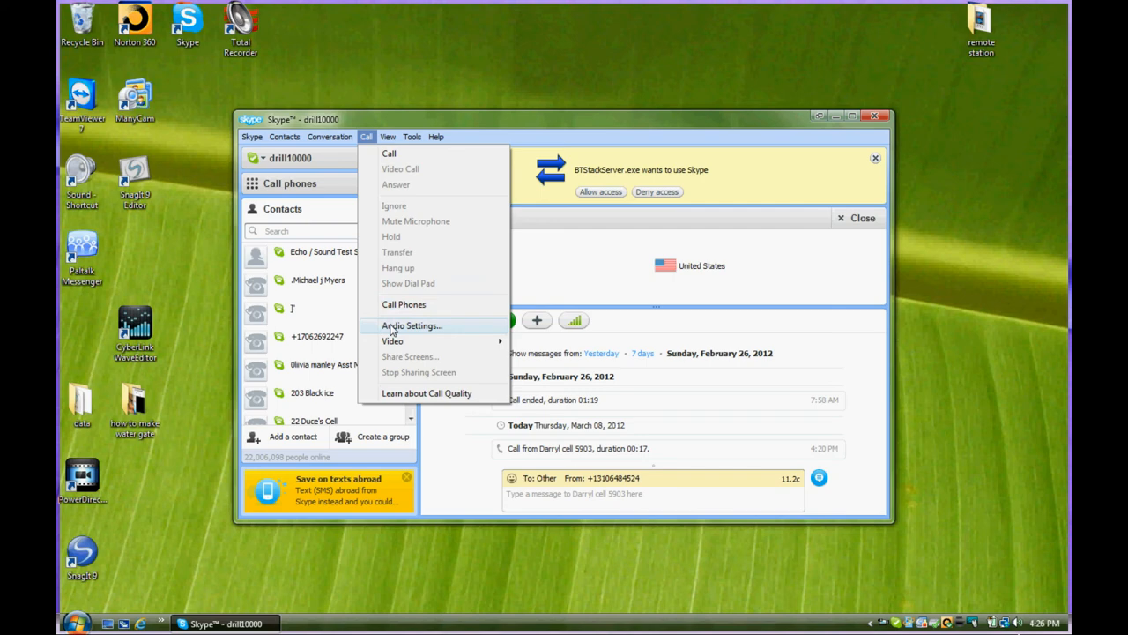
pyautogui.click(412, 325)
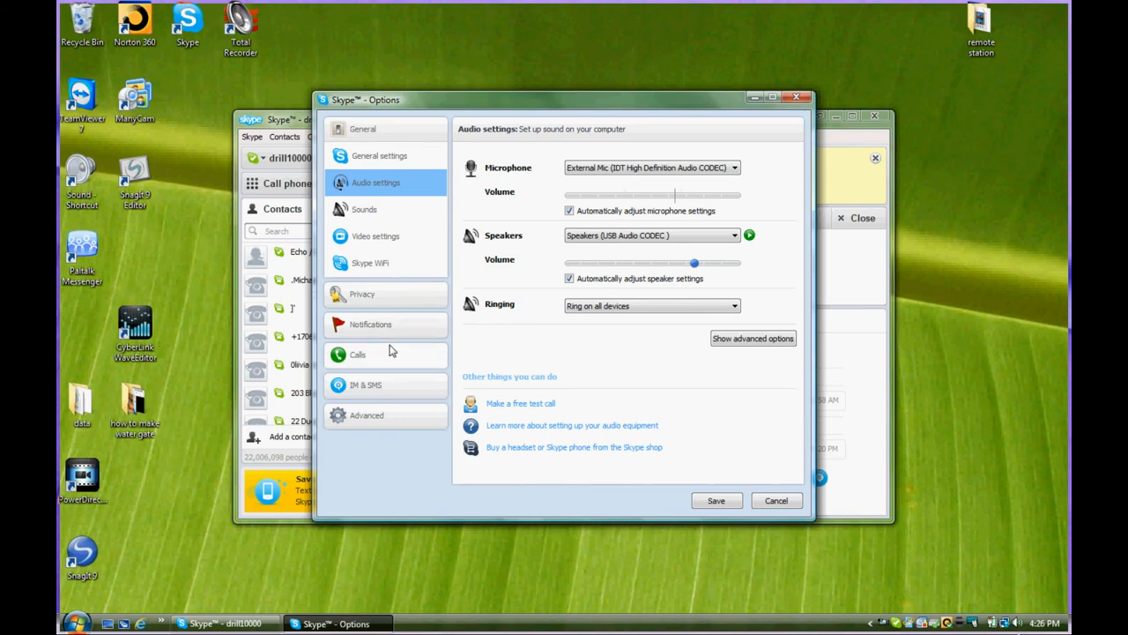
pyautogui.moveTo(394, 251)
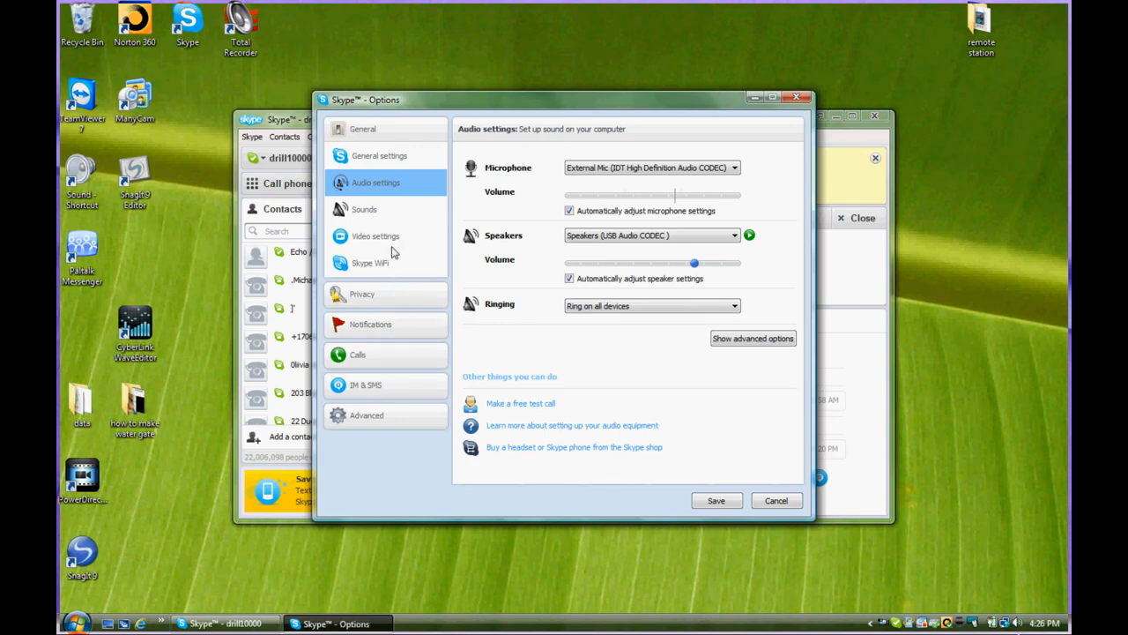
pyautogui.moveTo(548, 317)
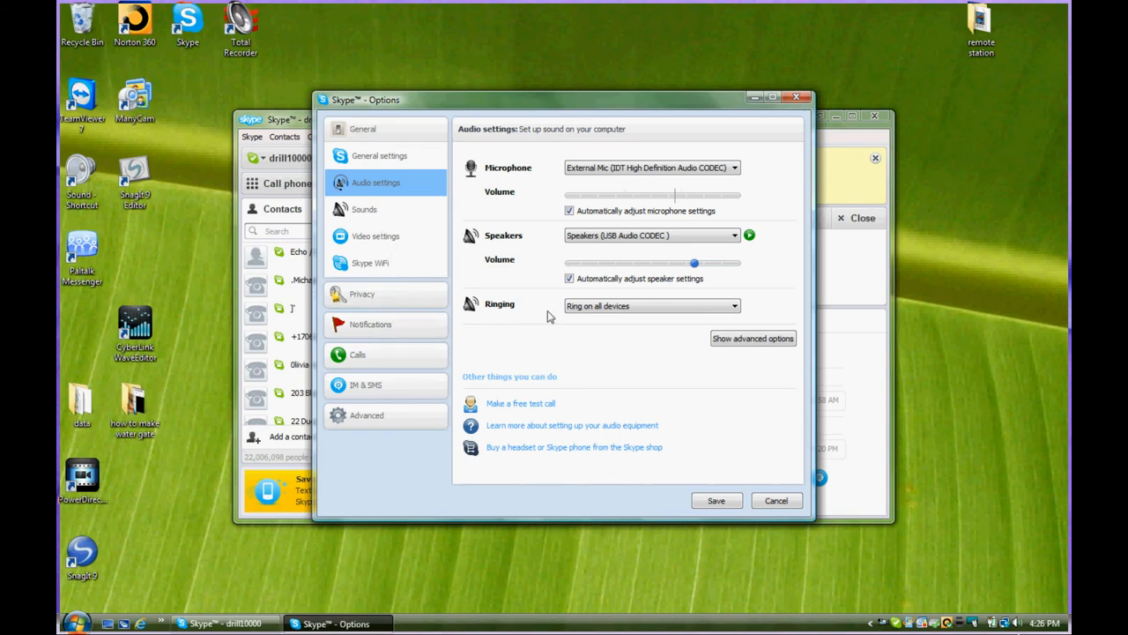
pyautogui.moveTo(359, 355)
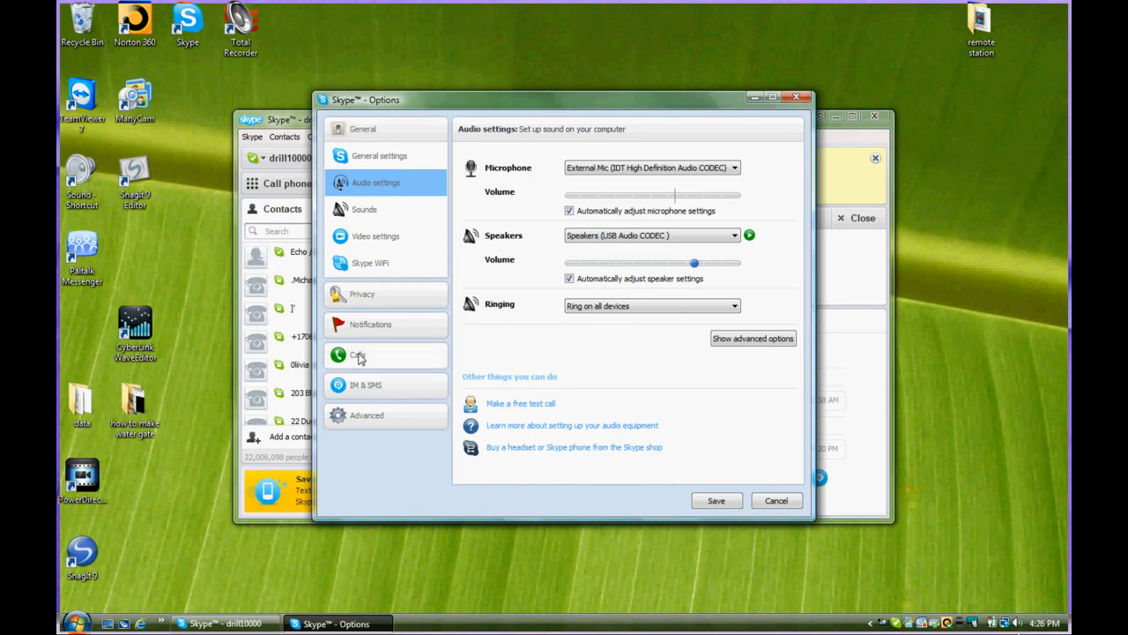
# - In Call settings keep 'Answer incoming calls automatically' checked, save, and close the Skype window
pyautogui.click(360, 356)
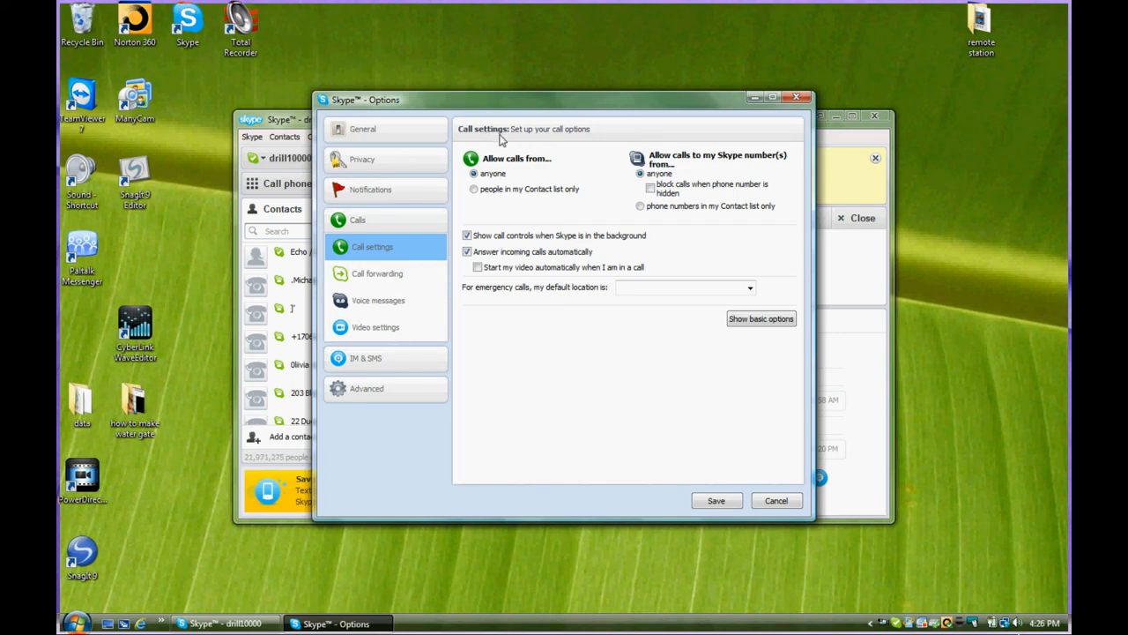
pyautogui.moveTo(506, 182)
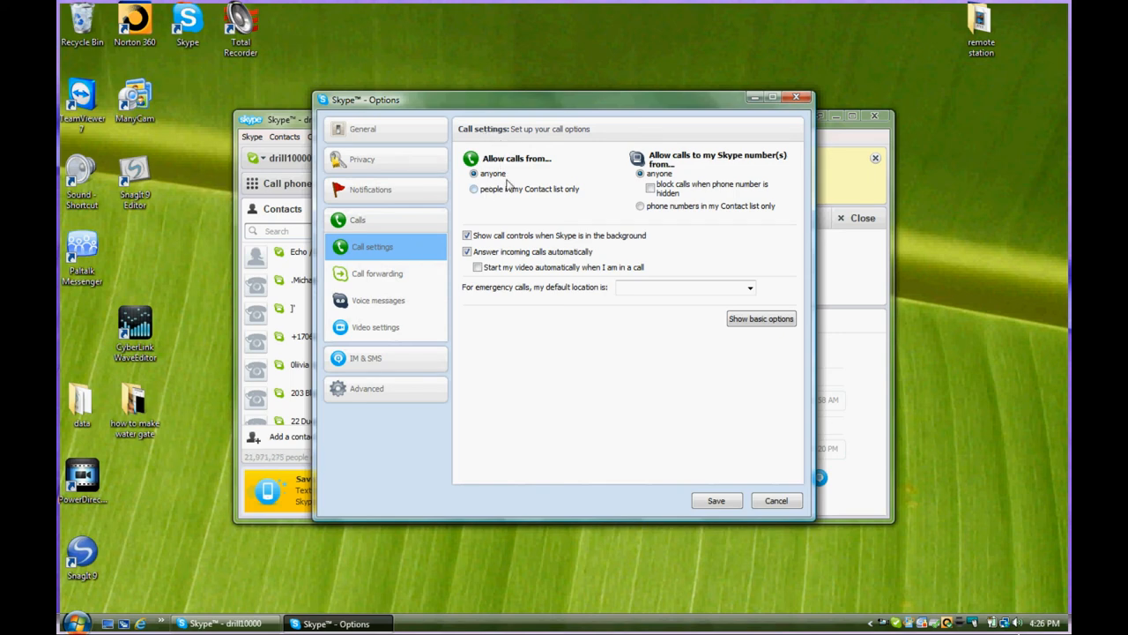
pyautogui.moveTo(672, 172)
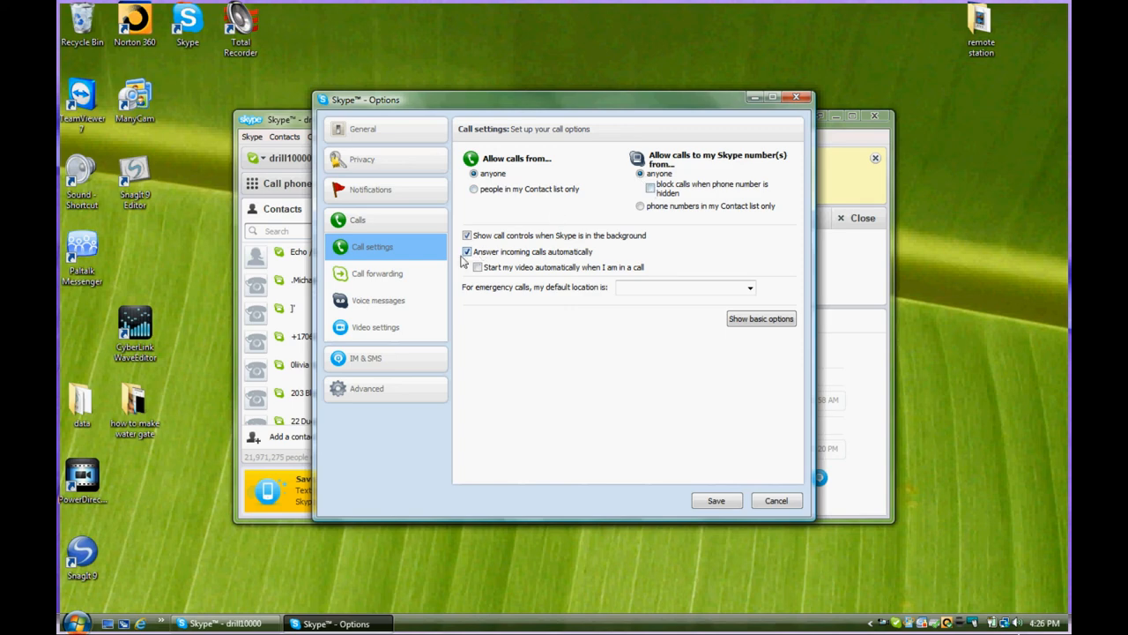
pyautogui.click(468, 251)
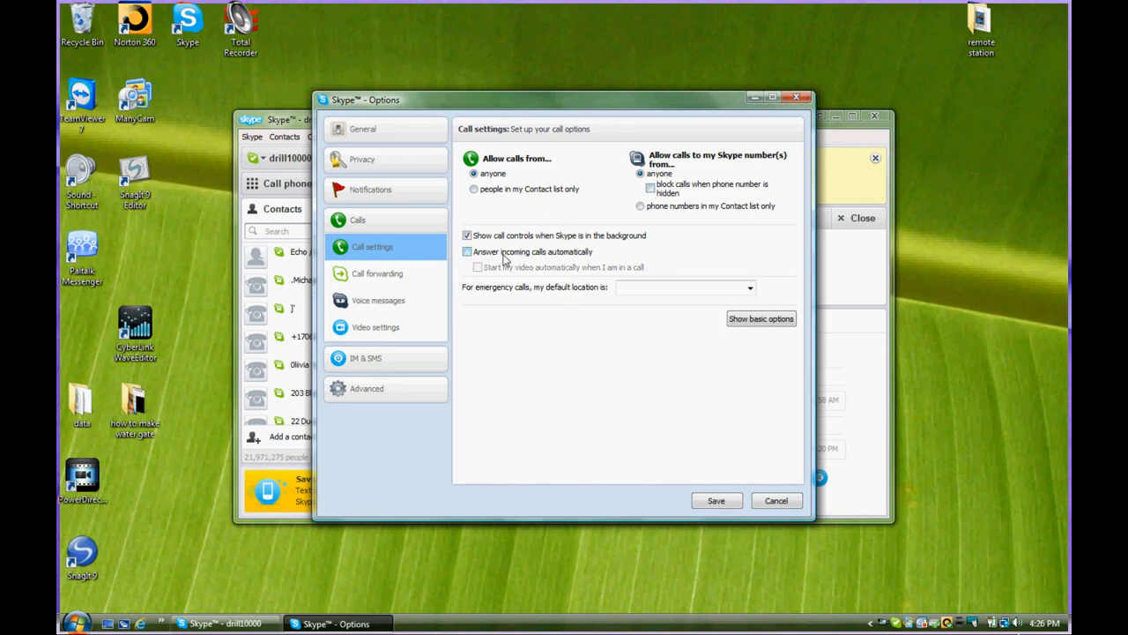
pyautogui.moveTo(520, 263)
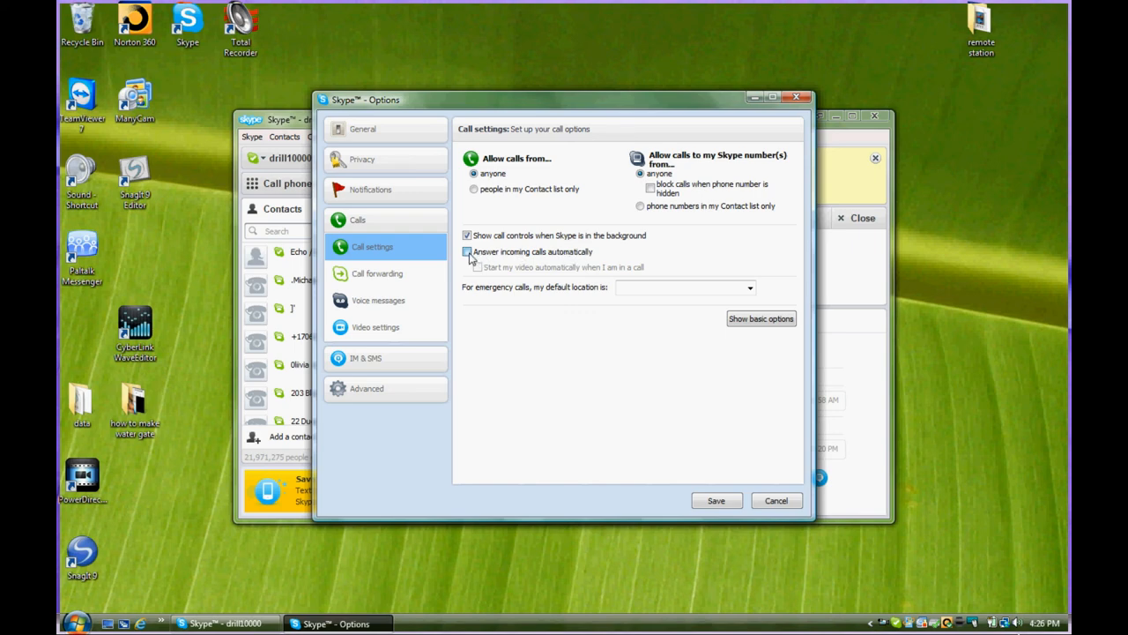
pyautogui.click(467, 251)
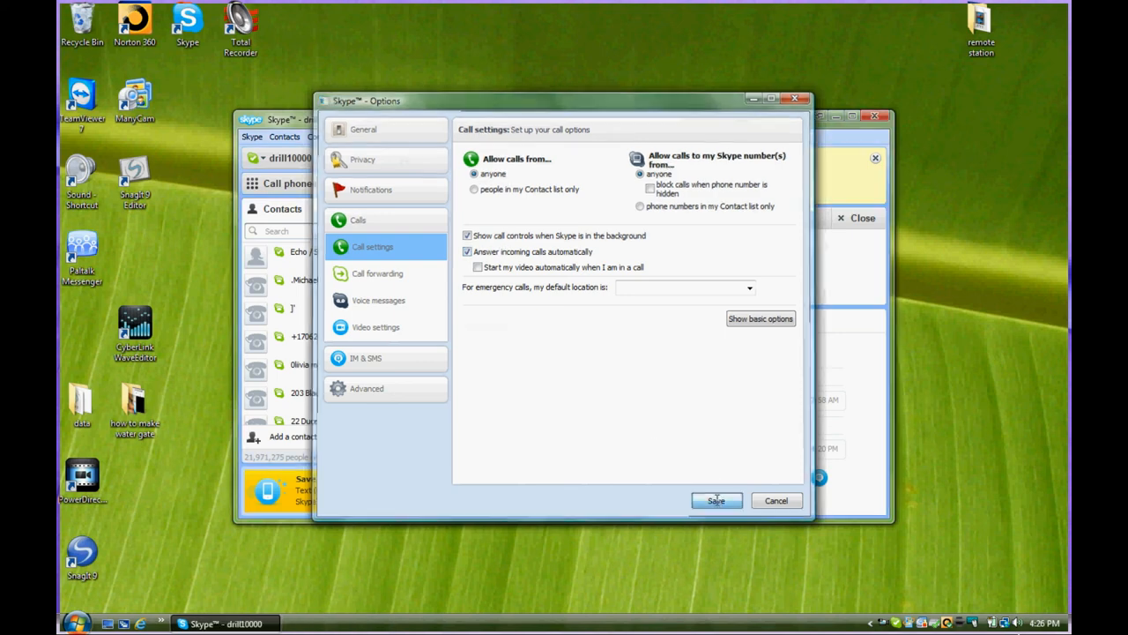
pyautogui.click(716, 499)
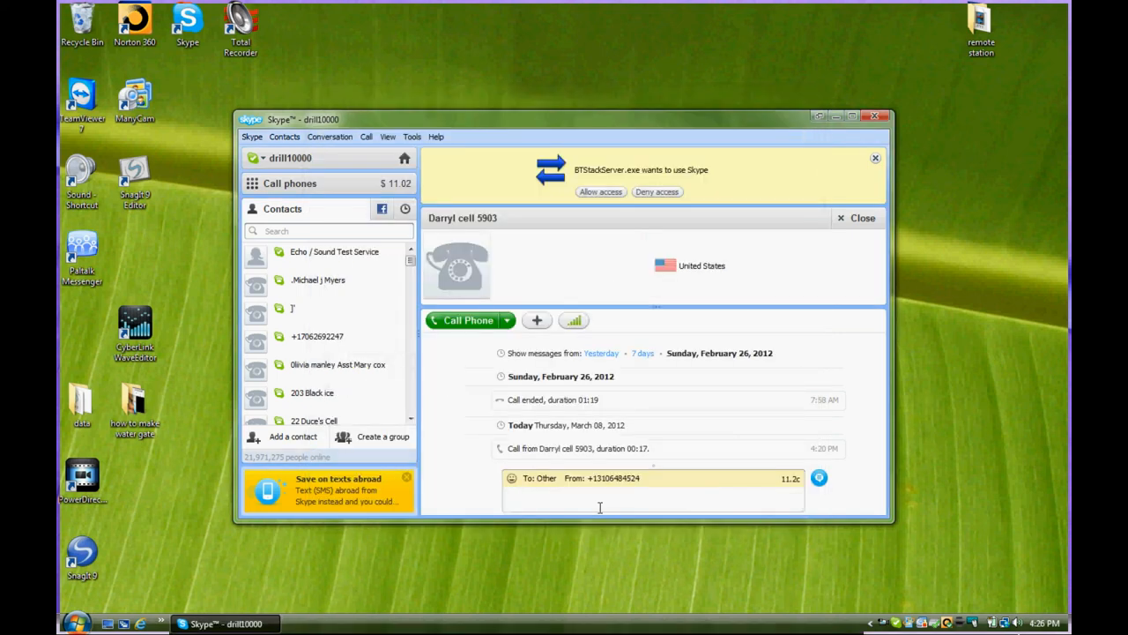
pyautogui.moveTo(872, 122)
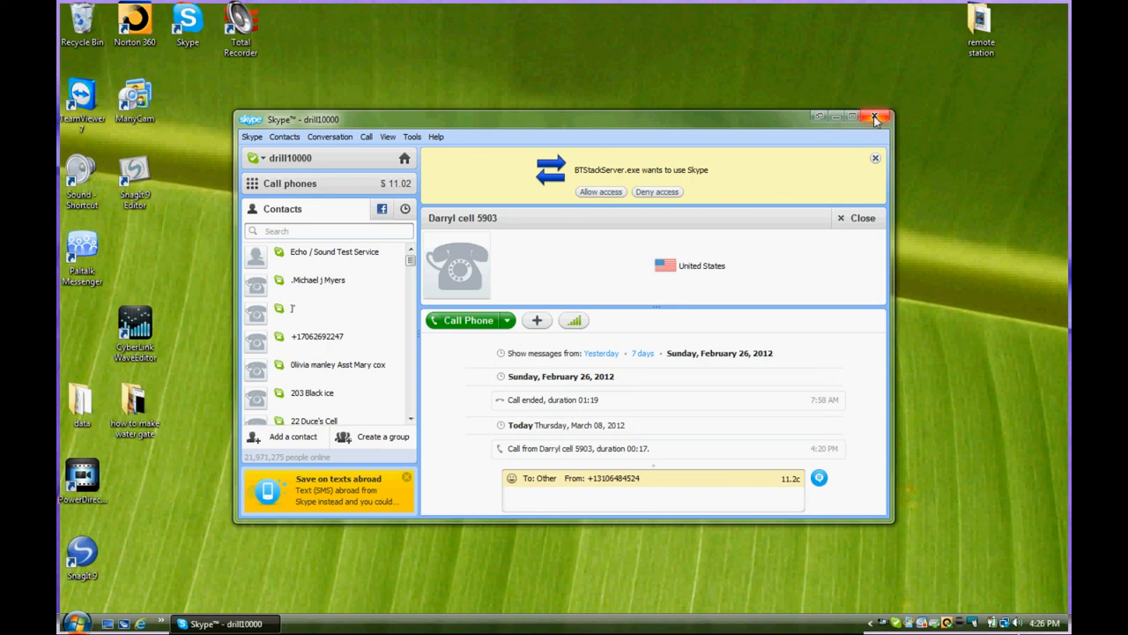
pyautogui.click(873, 116)
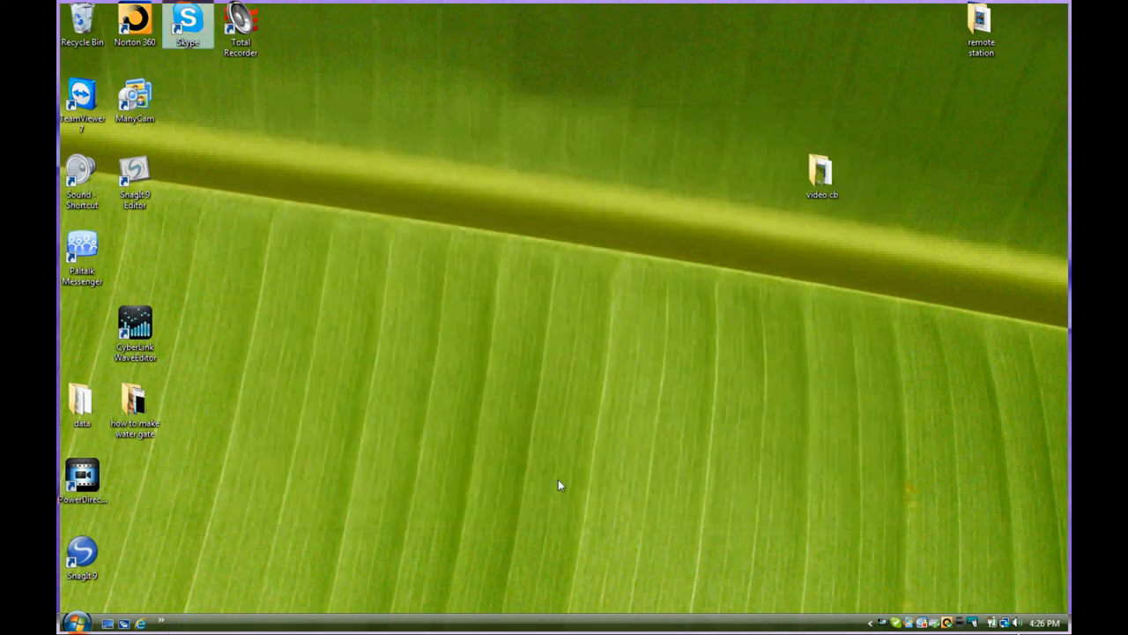